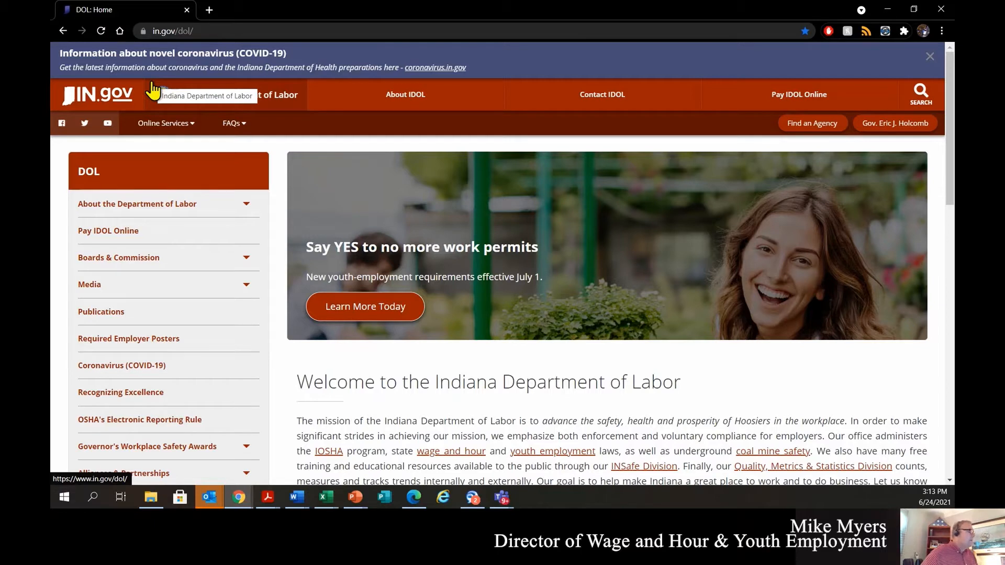
mouse_move(438, 254)
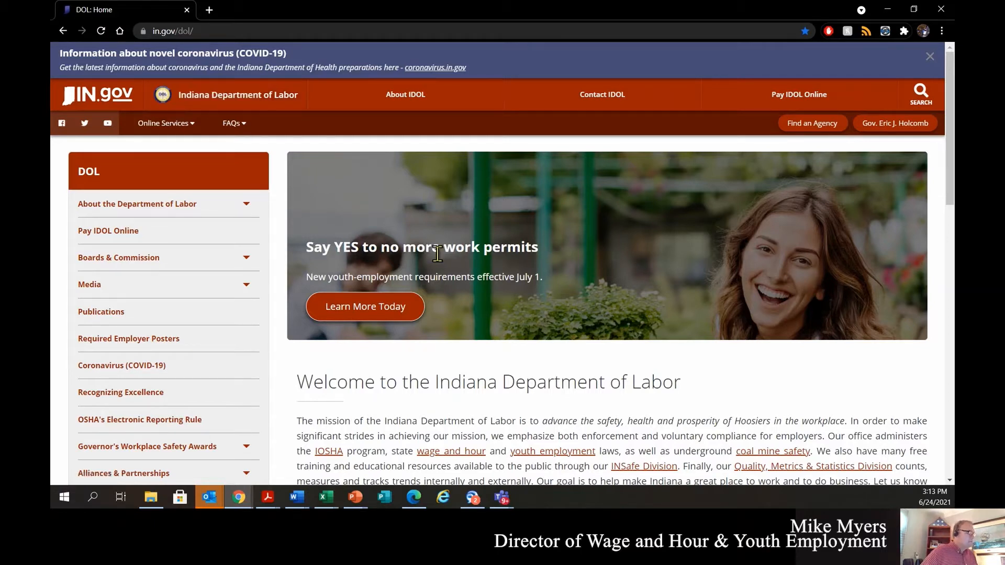
mouse_move(356, 276)
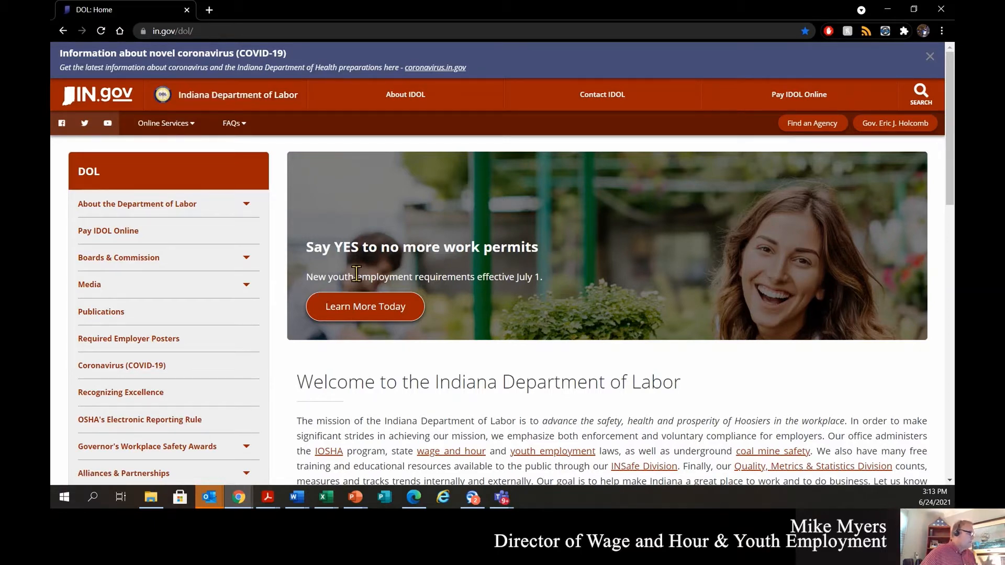
mouse_move(181, 363)
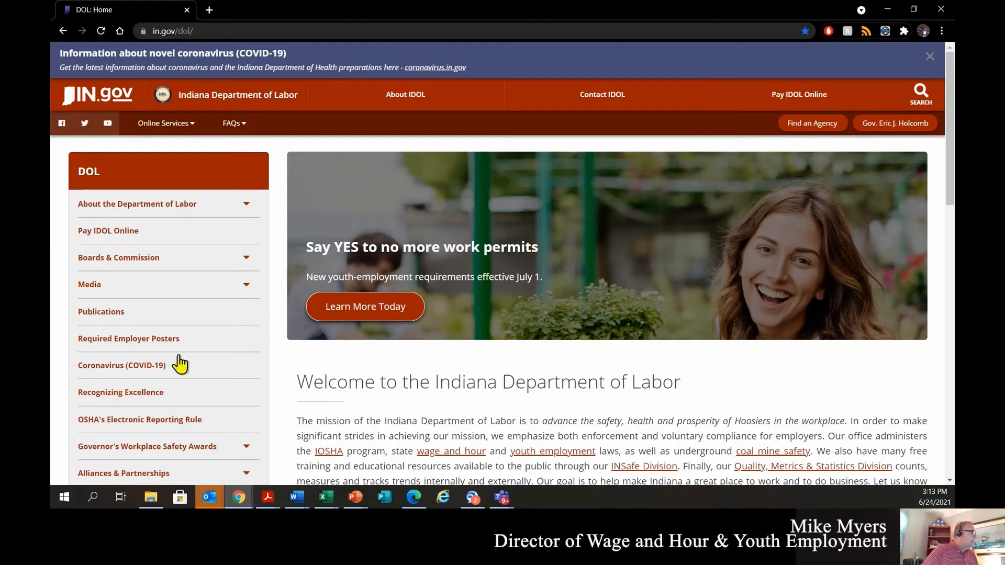
mouse_move(161, 331)
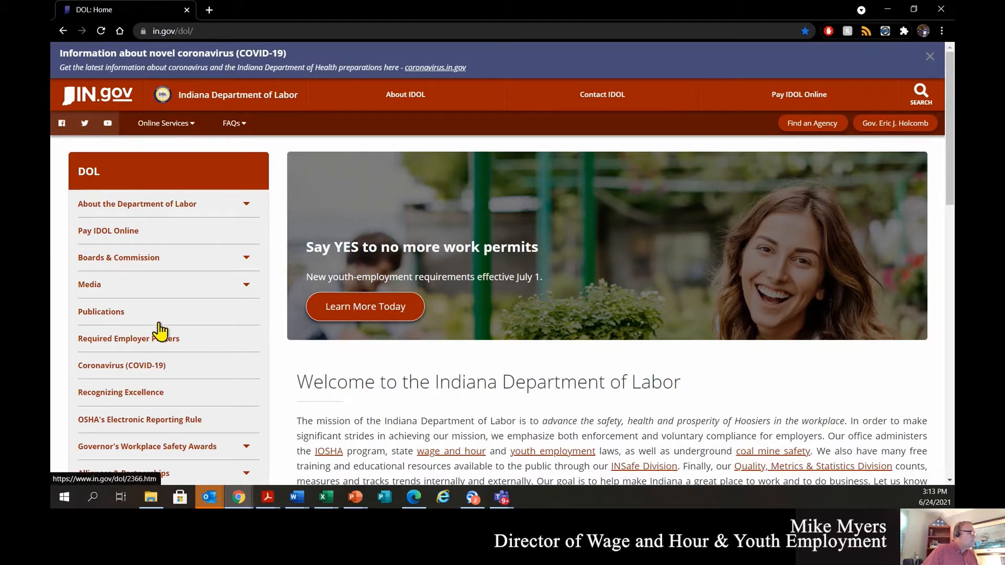
- Scroll down the DOL home page to the YES announcement and divisions list
scroll("down", 3)
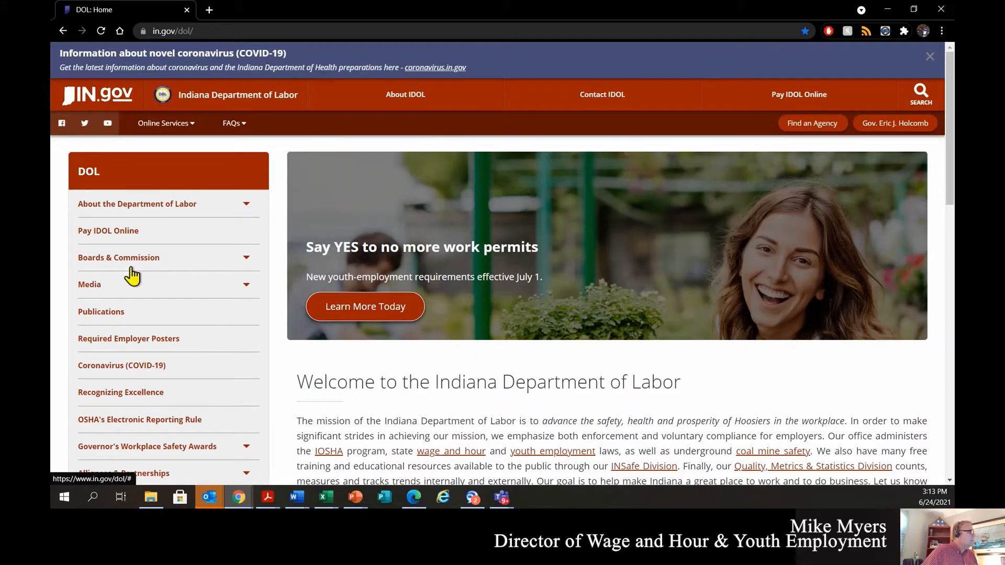
scroll("down", 3)
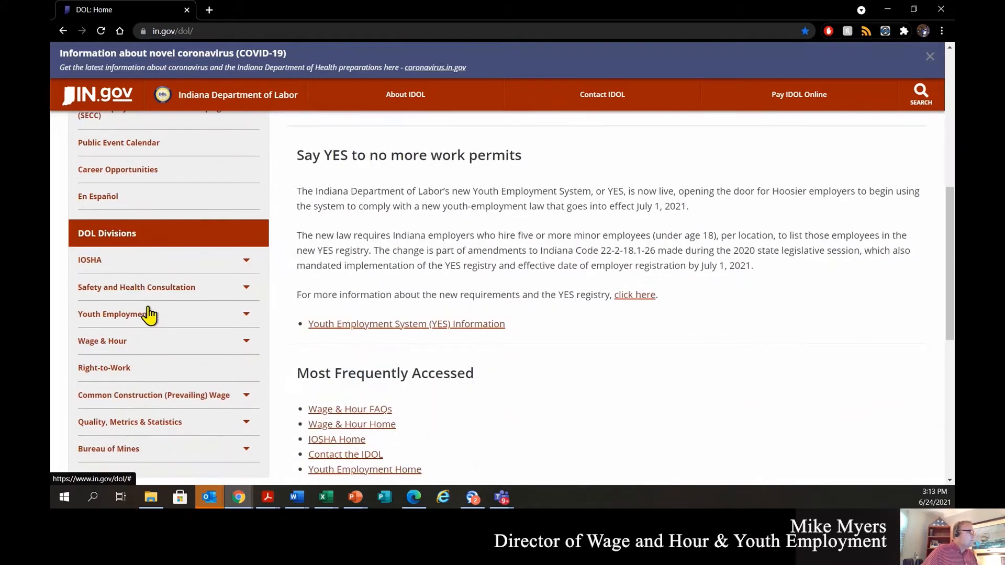
mouse_move(143, 253)
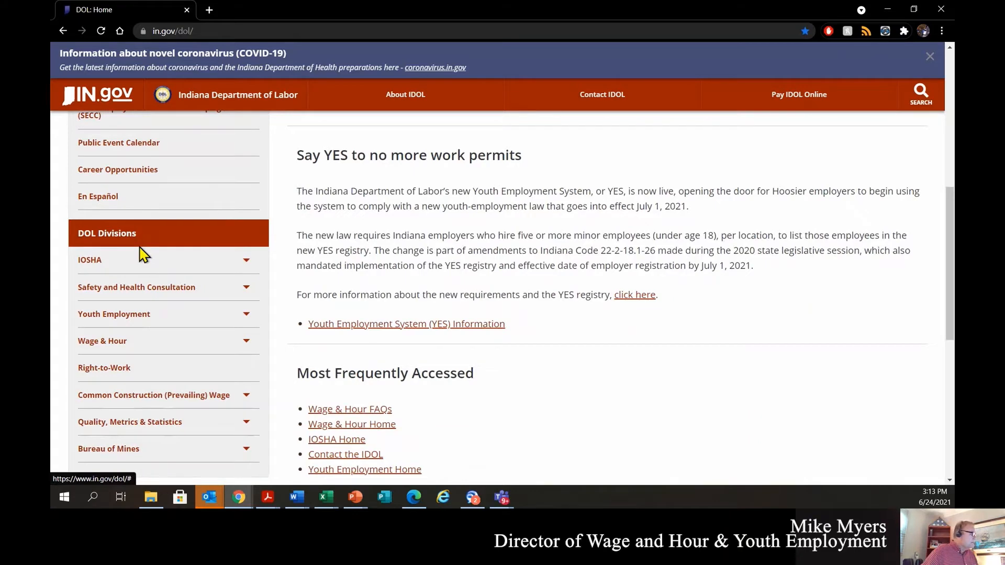
mouse_move(137, 314)
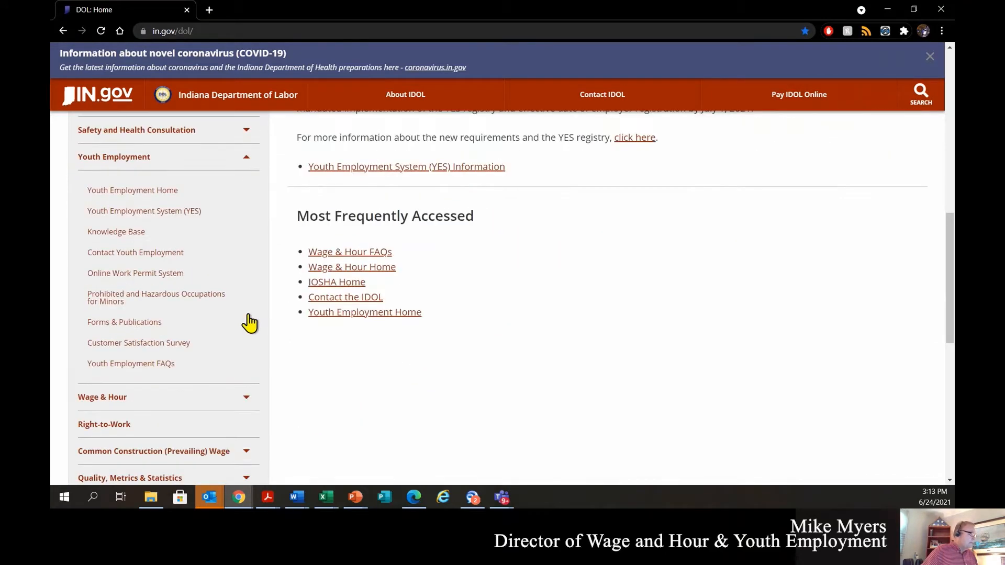
mouse_move(114, 190)
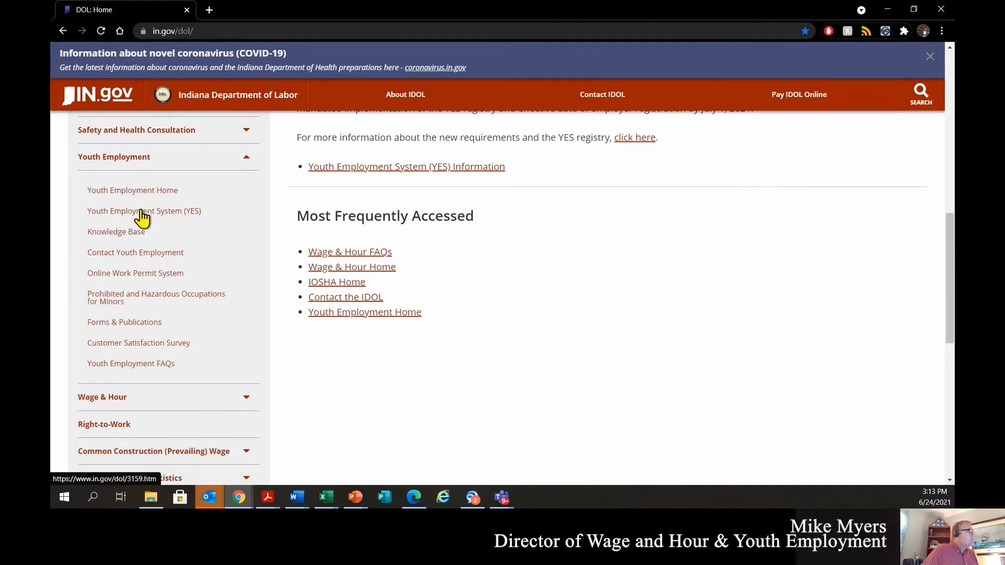
mouse_move(134, 190)
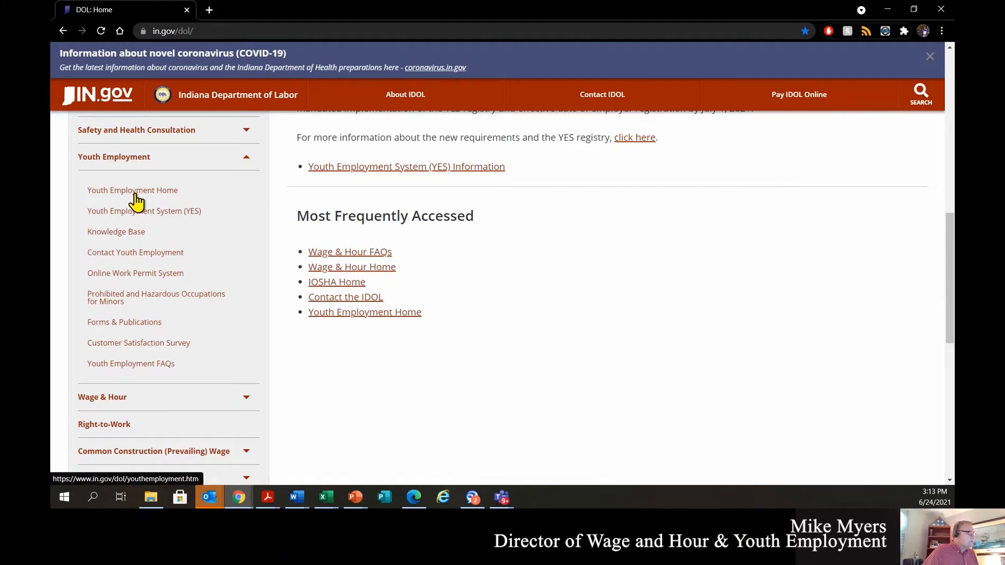
- Go to Youth Employment Home and scroll to the YES announcement
left_click(132, 190)
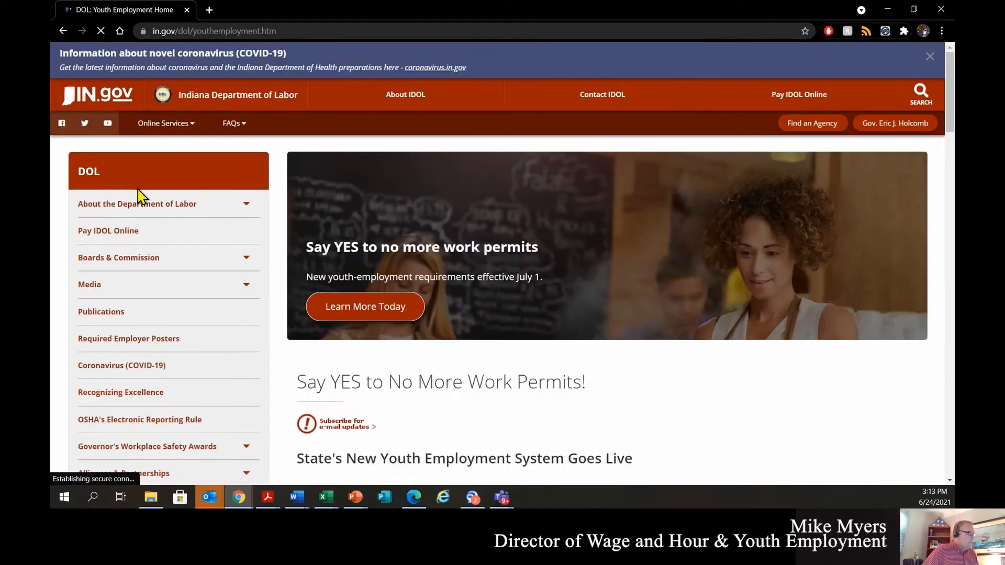
scroll("down", 3)
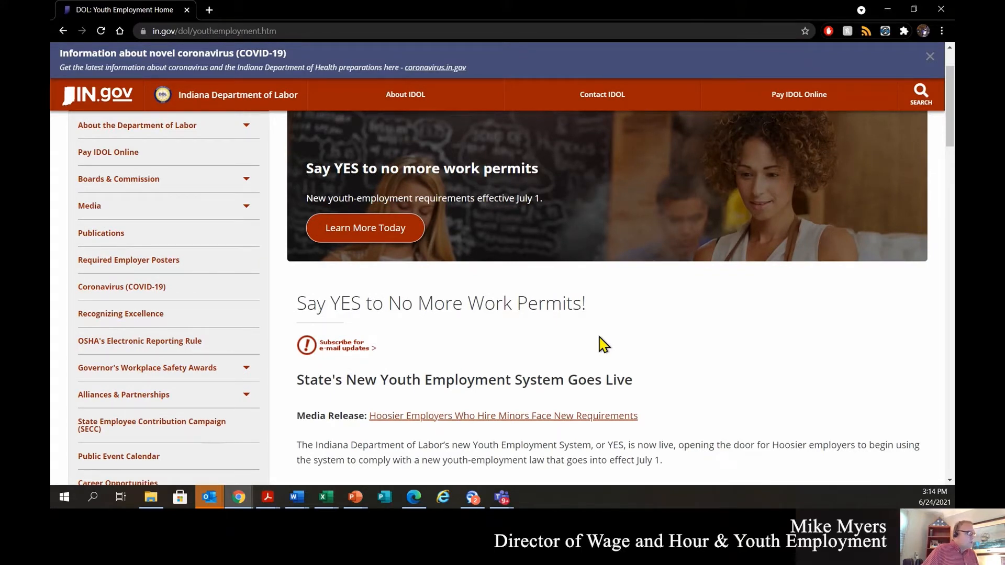
mouse_move(605, 348)
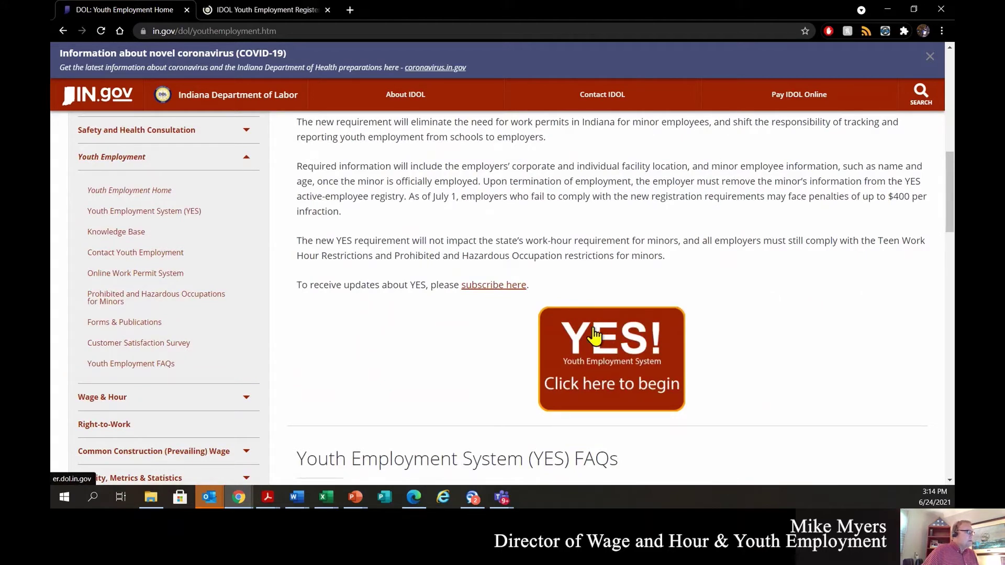
- Launch the YES registry and choose Employer Update for an existing registration
left_click(611, 358)
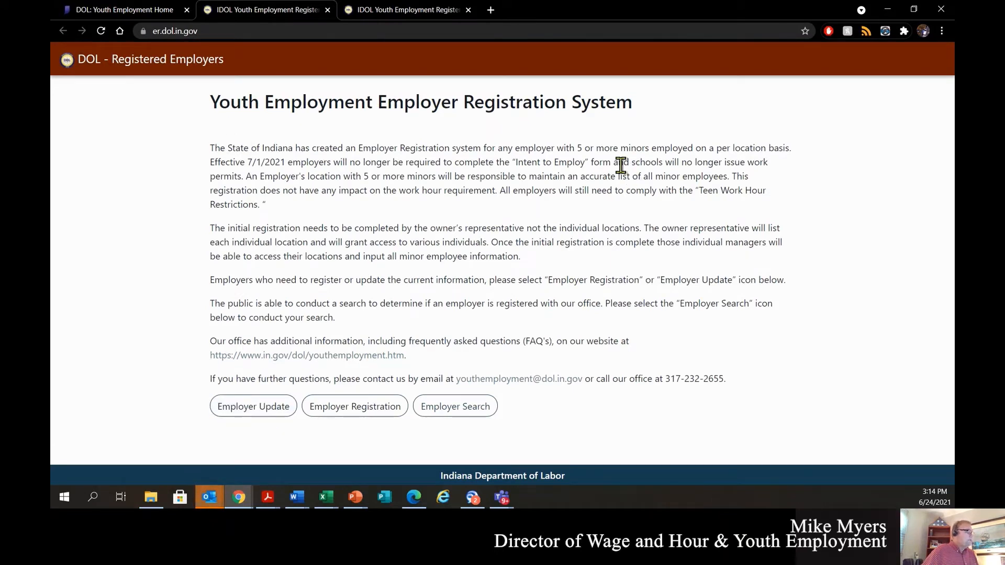
mouse_move(385, 123)
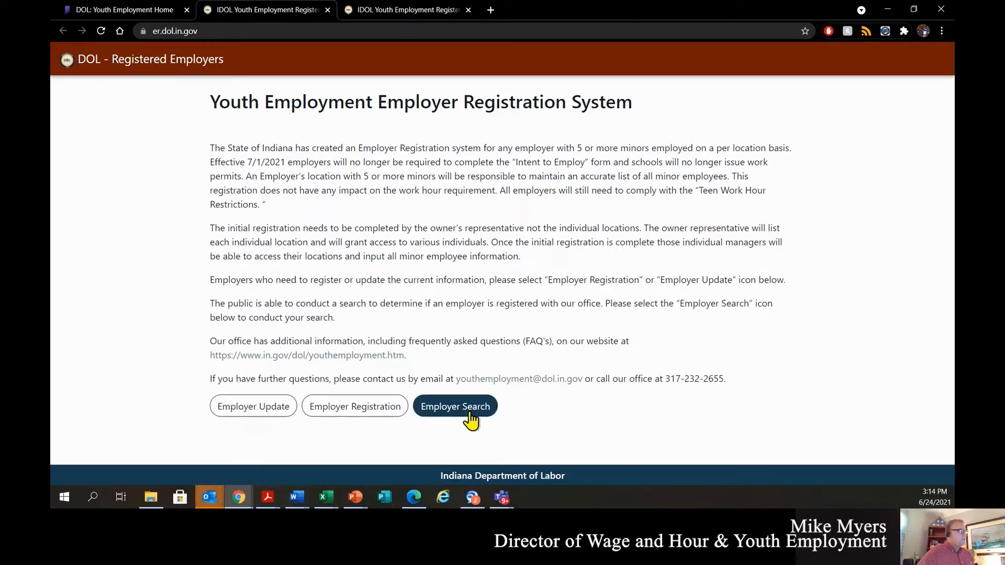
mouse_move(484, 412)
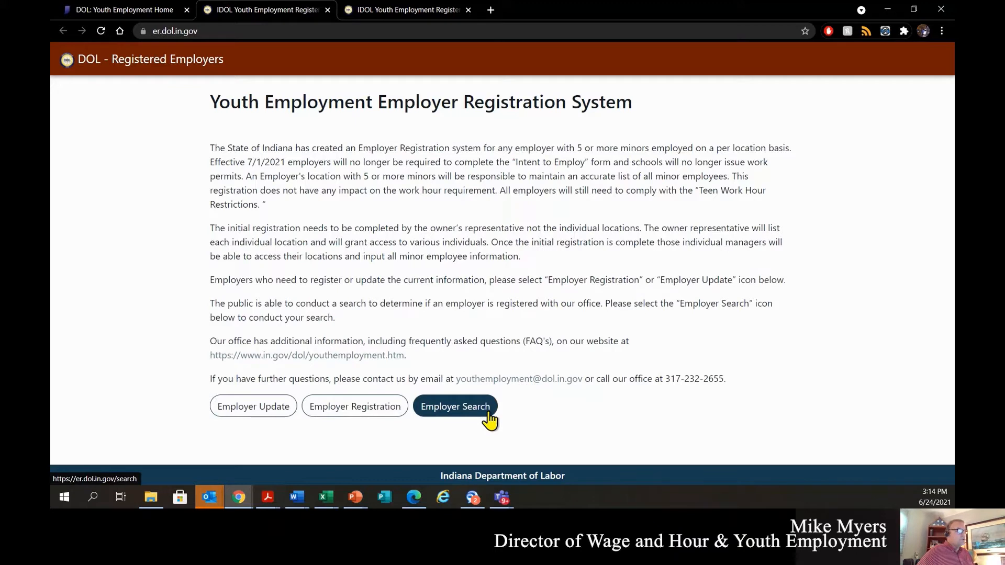
mouse_move(483, 431)
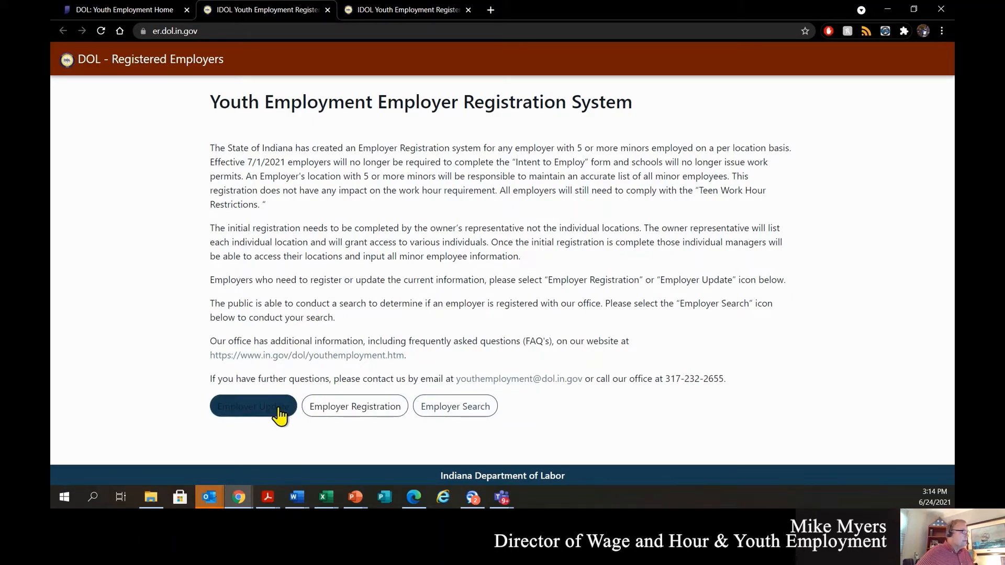
left_click(253, 406)
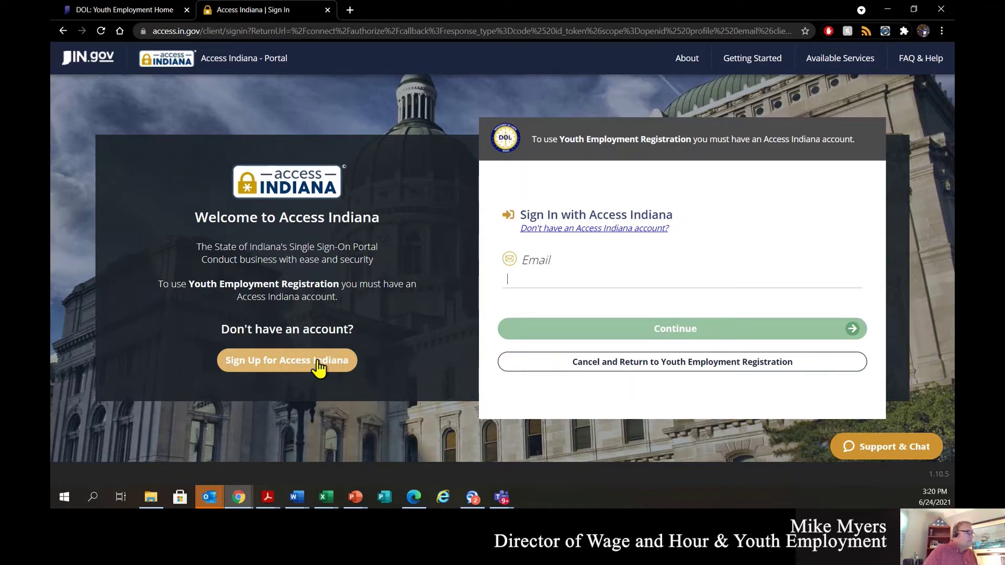
mouse_move(435, 321)
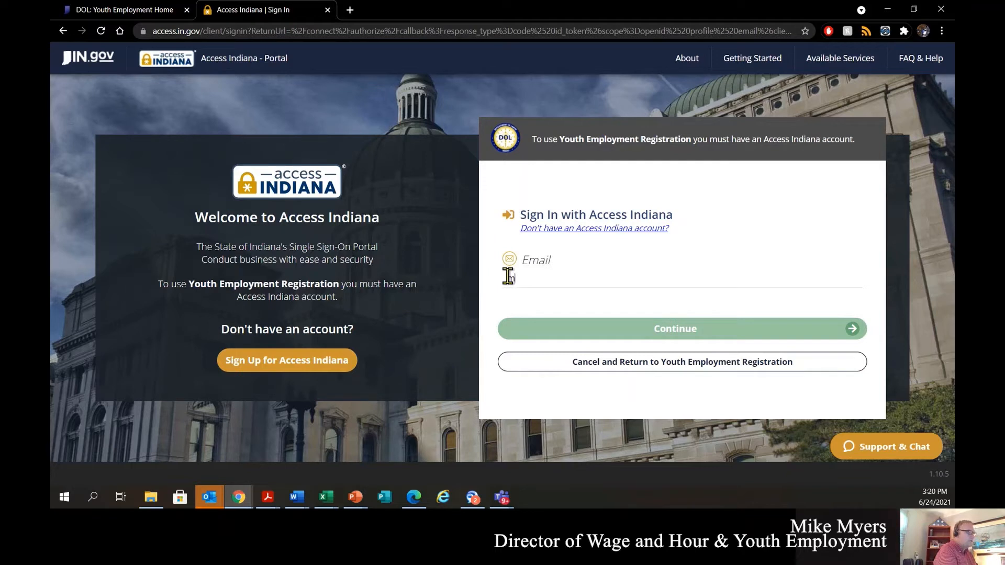
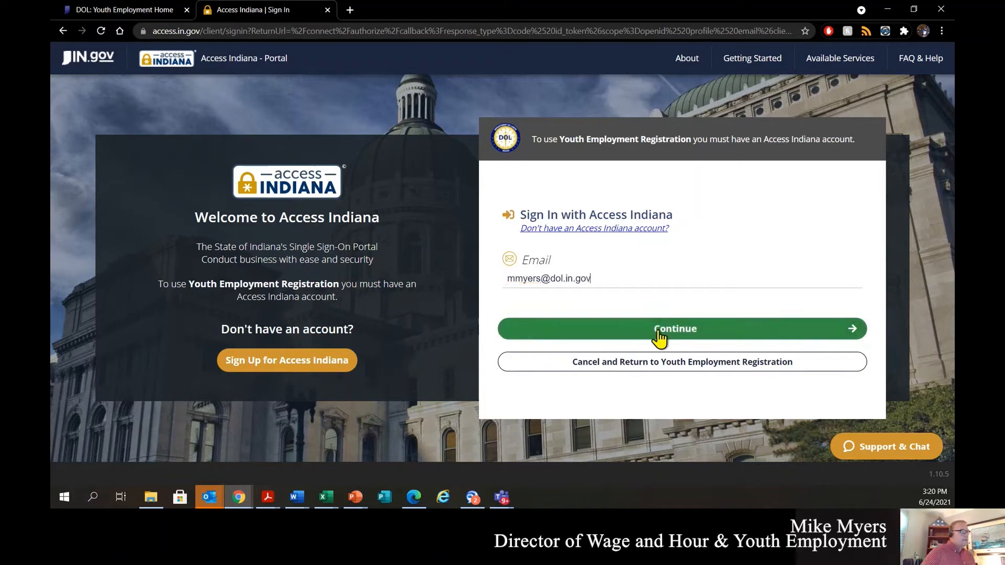
left_click(665, 329)
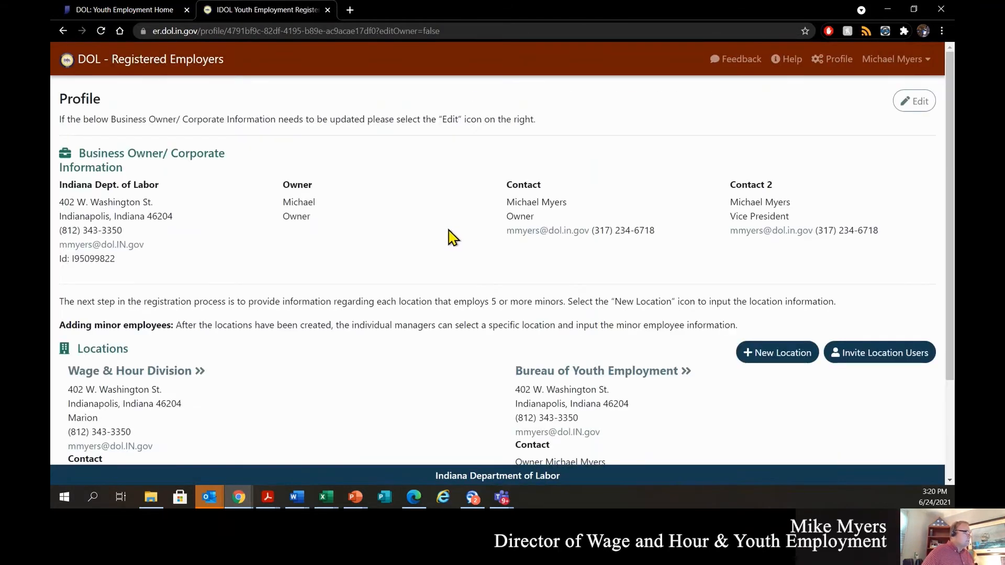
mouse_move(439, 342)
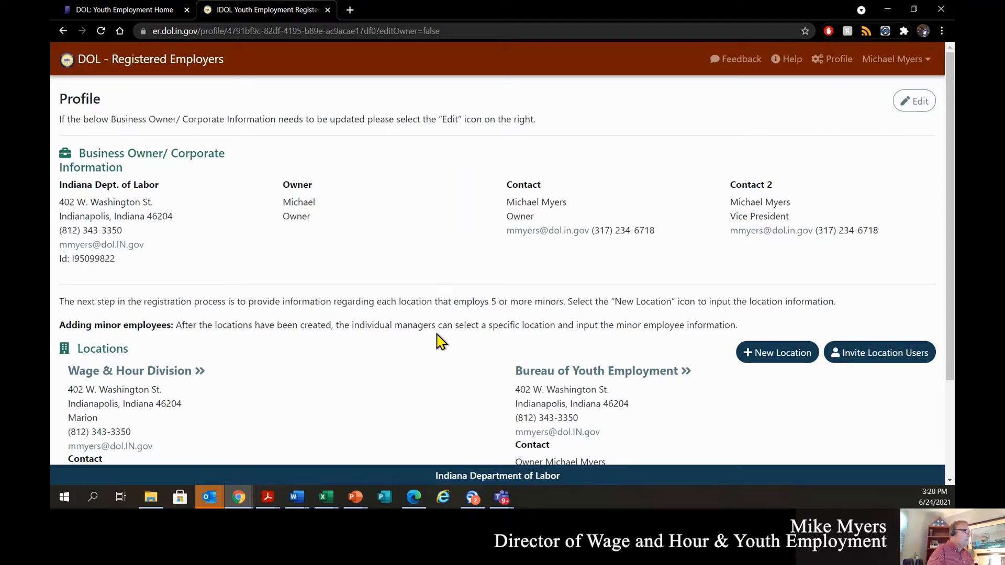
mouse_move(442, 311)
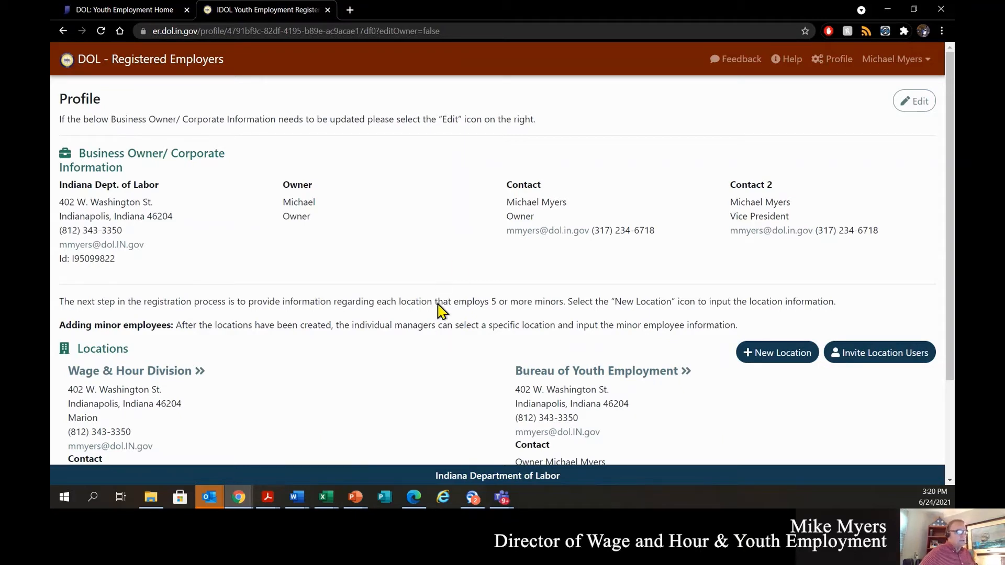
mouse_move(219, 121)
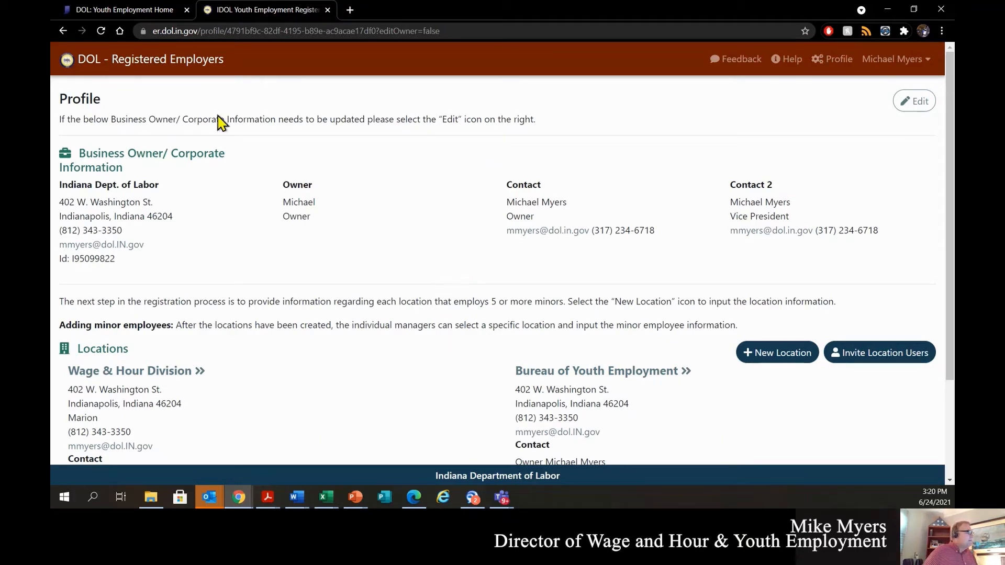
mouse_move(123, 144)
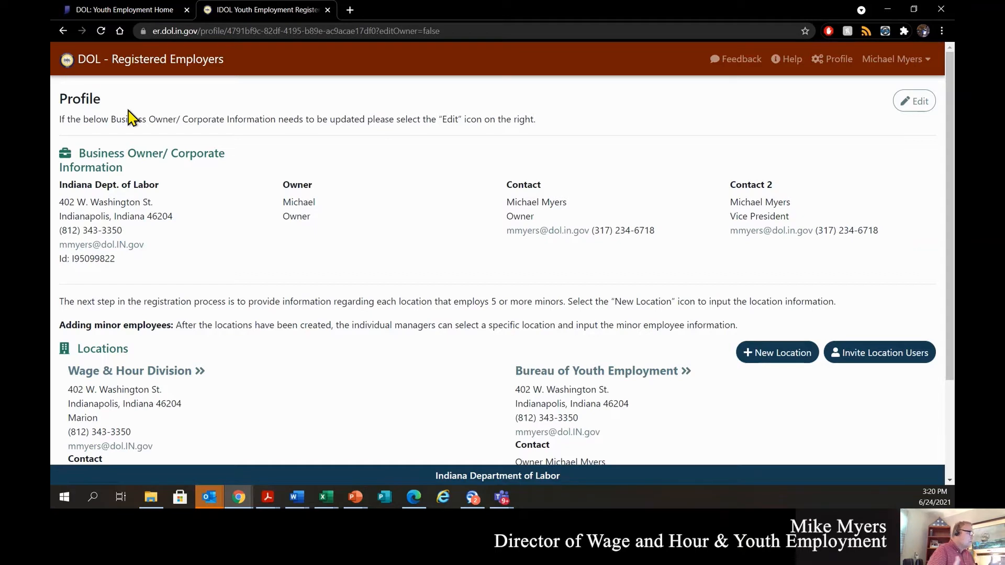
mouse_move(122, 111)
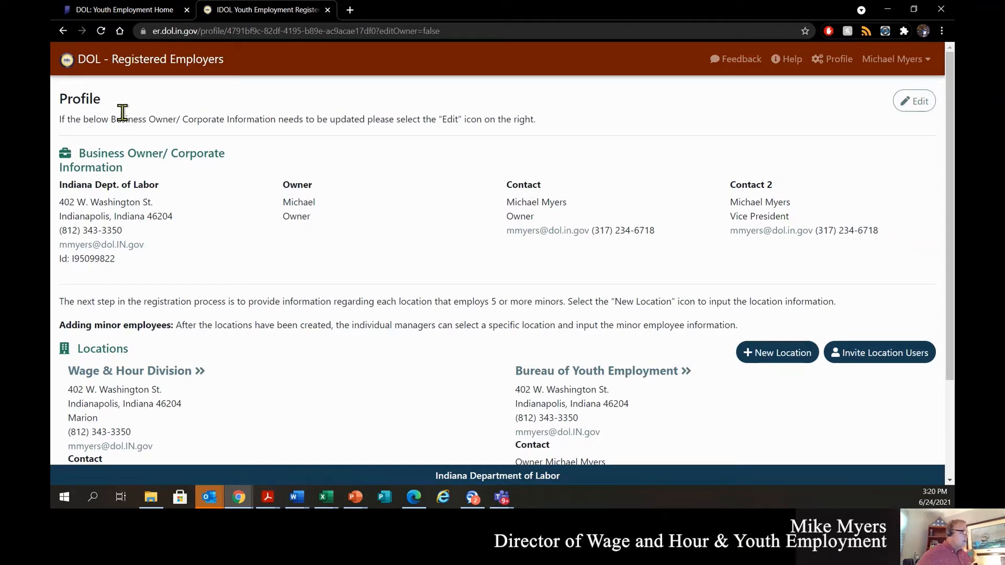
mouse_move(179, 193)
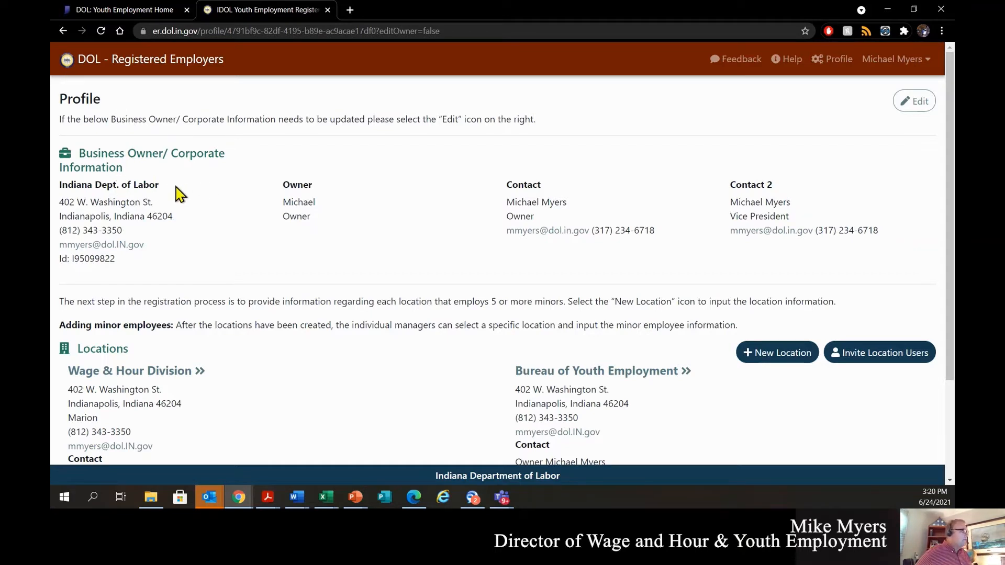
mouse_move(250, 184)
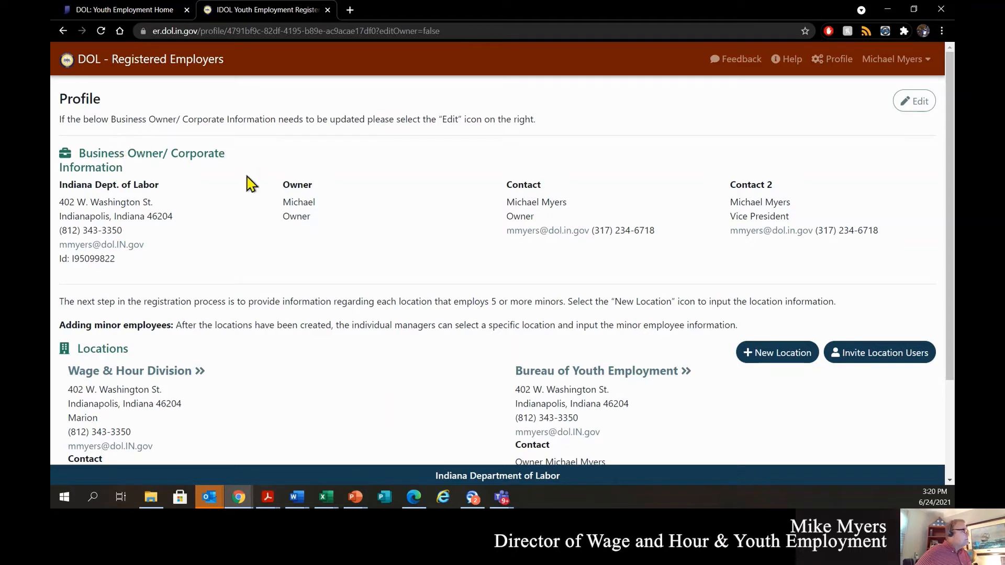
mouse_move(186, 173)
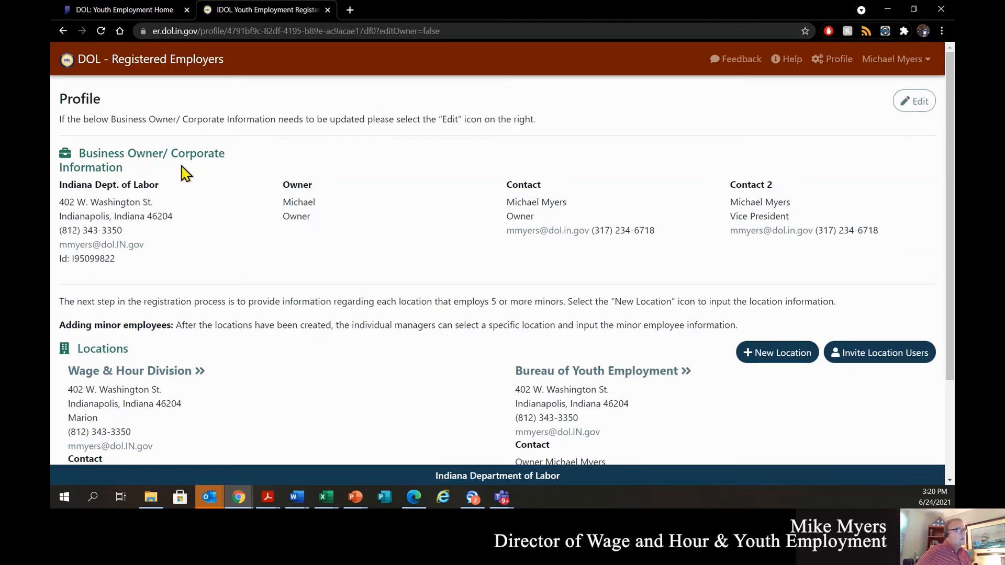
mouse_move(183, 212)
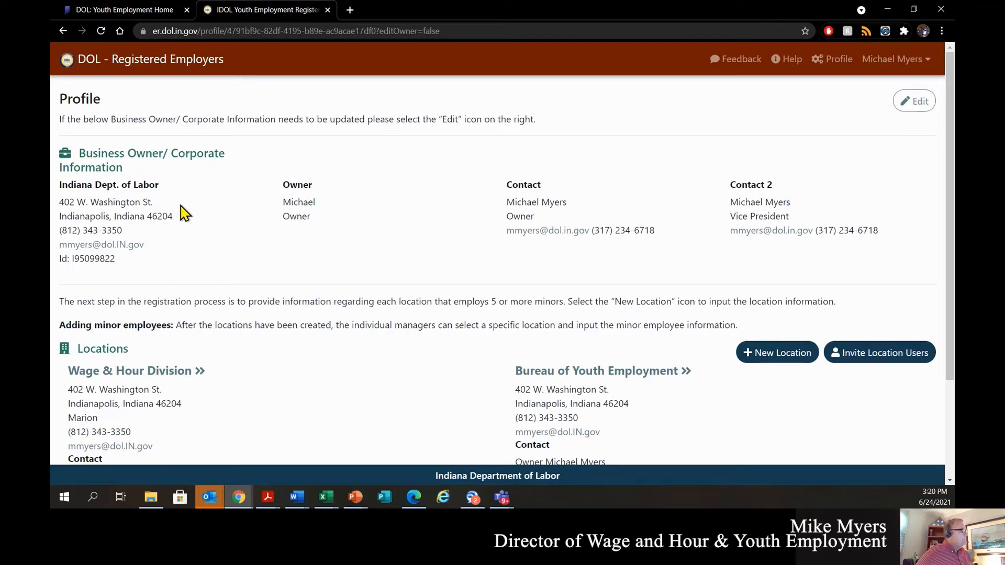
mouse_move(186, 229)
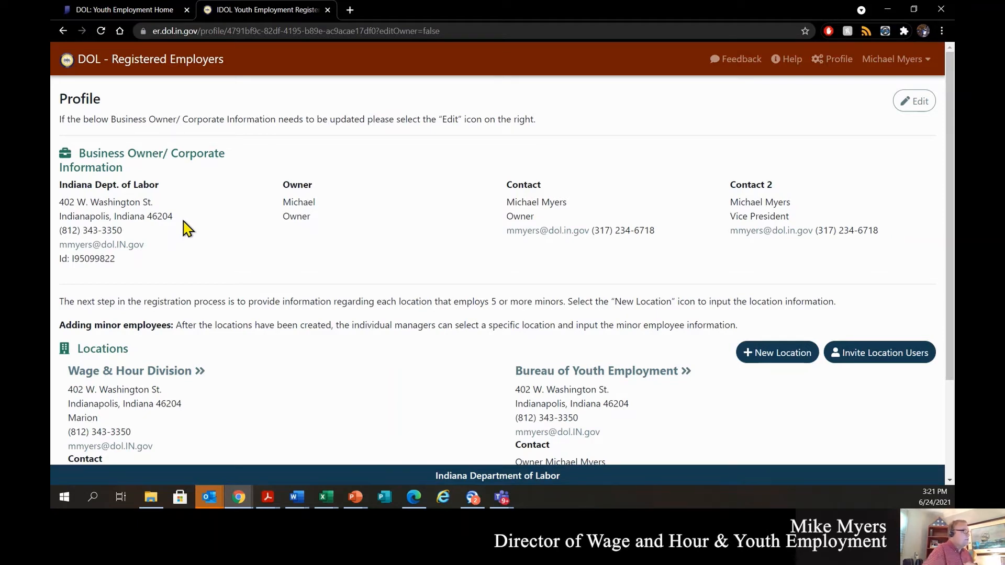
mouse_move(154, 216)
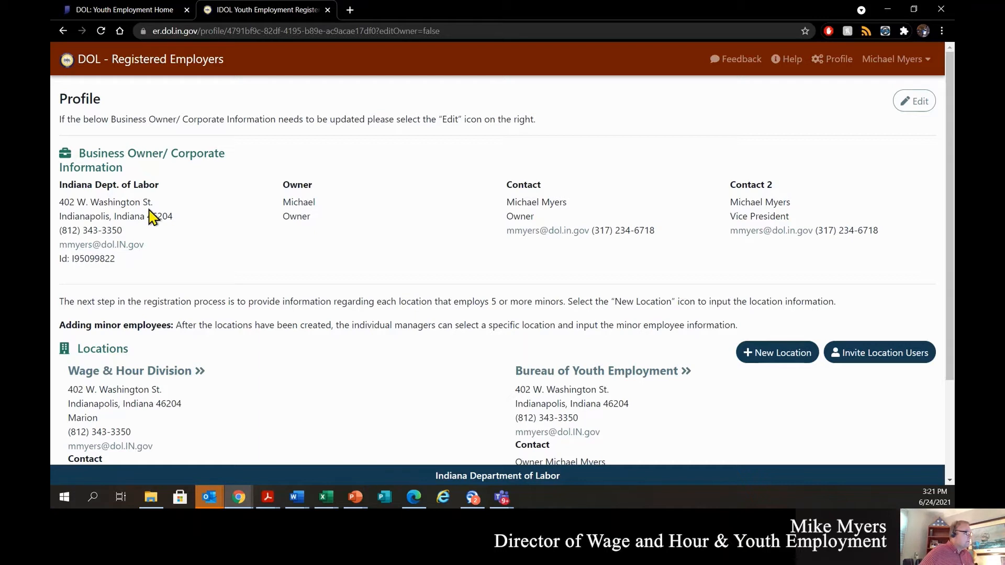
mouse_move(157, 375)
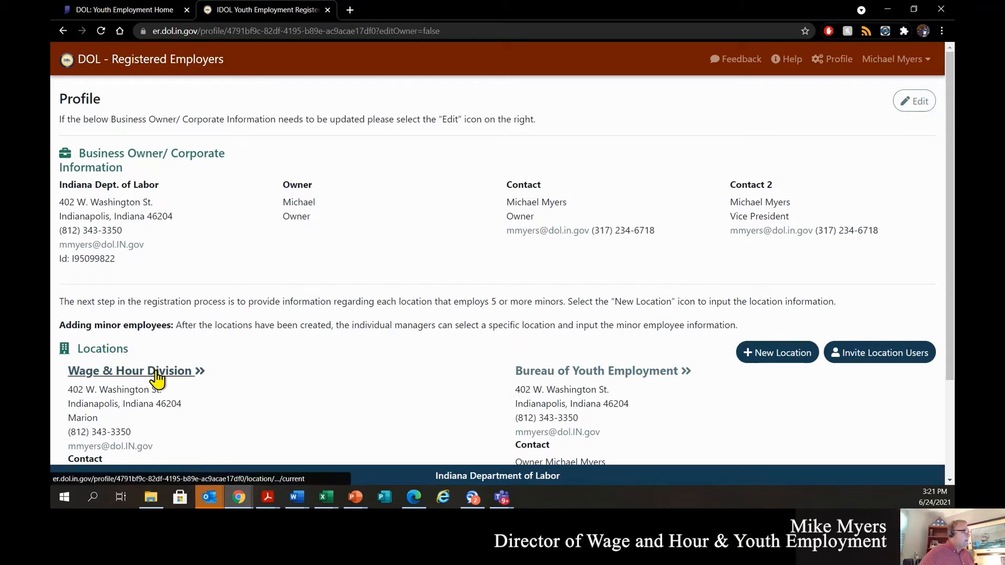
mouse_move(892, 124)
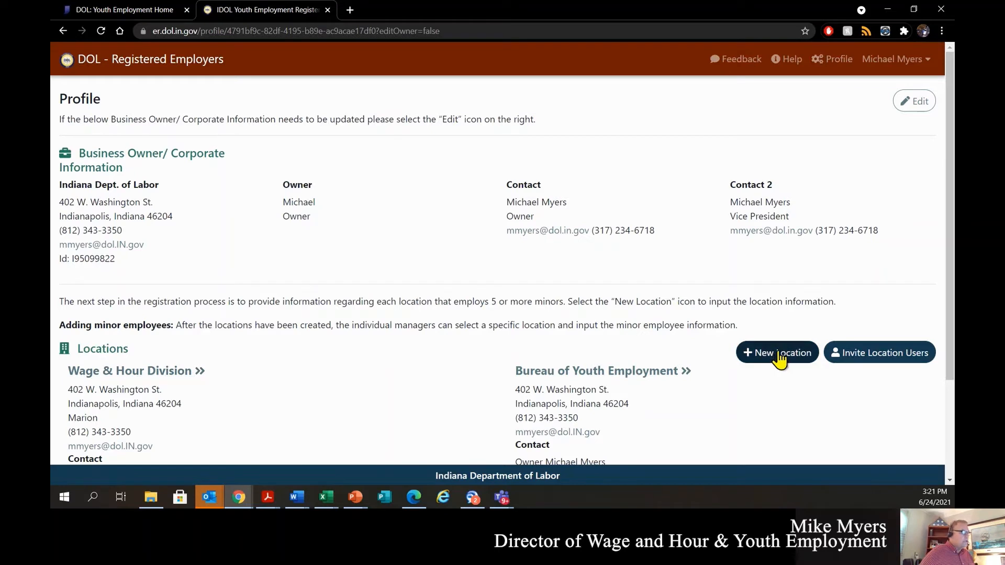
mouse_move(287, 202)
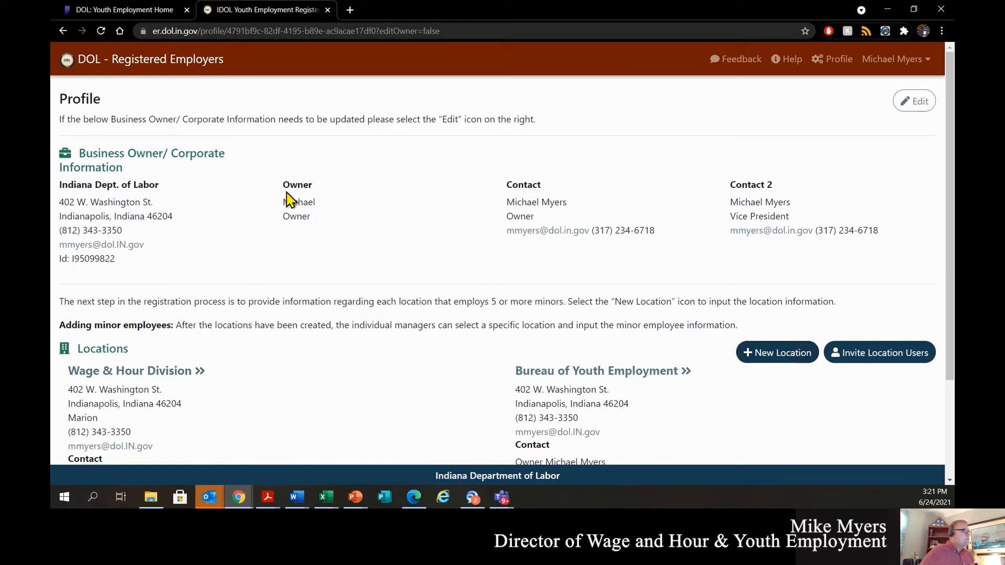
mouse_move(267, 155)
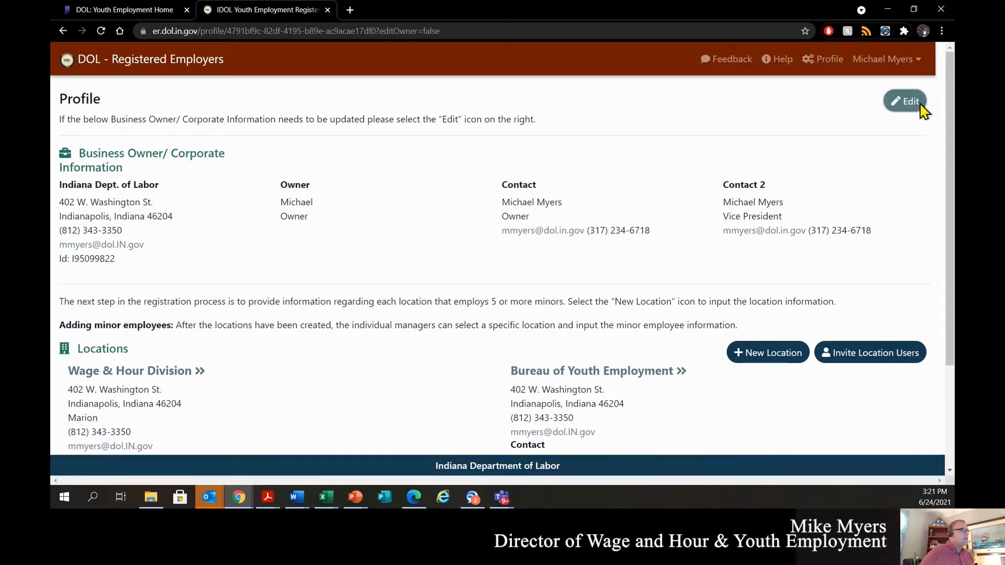
- Edit the Business Owner/Corporate Information and review it down to both contacts
left_click(905, 101)
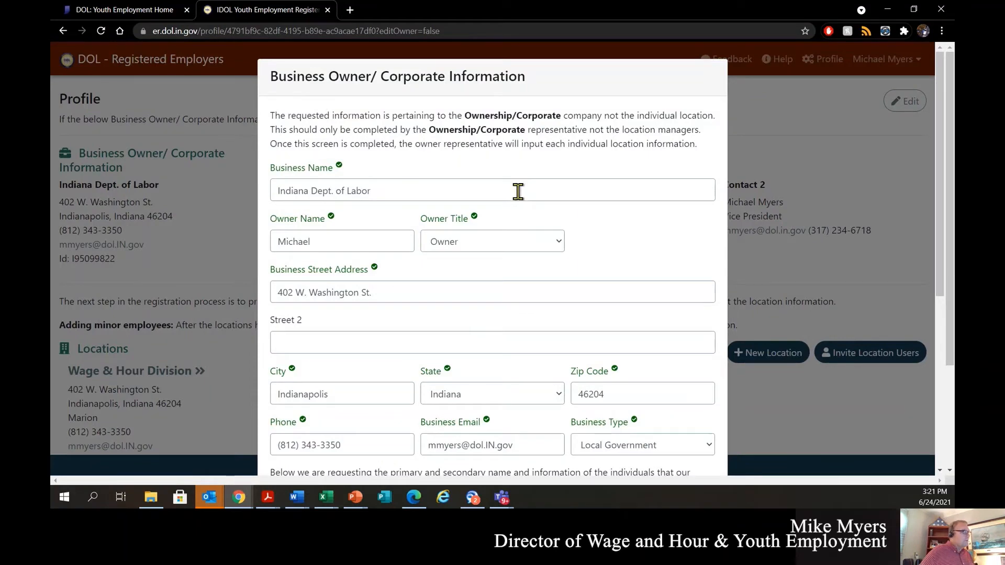
scroll("down", 3)
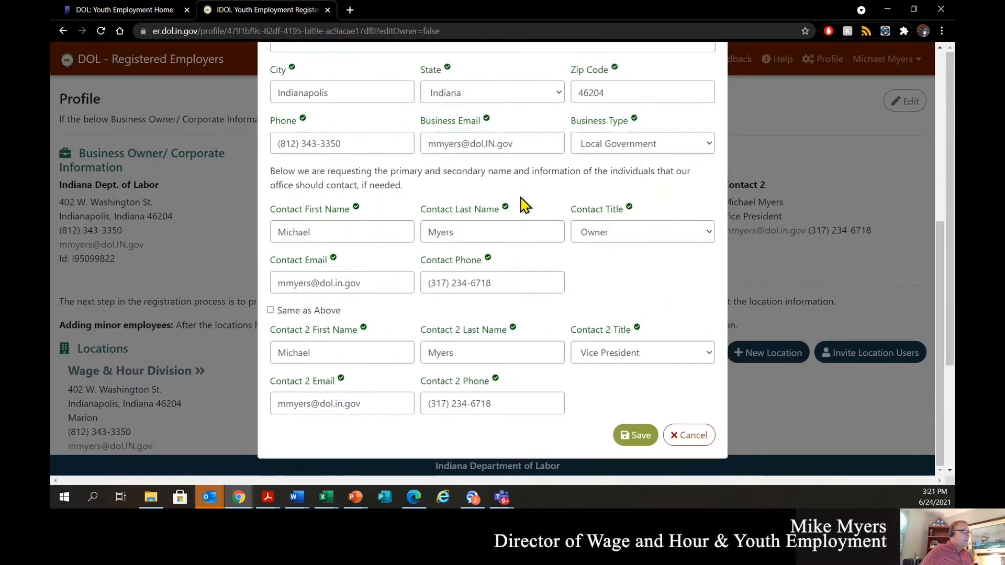
mouse_move(511, 186)
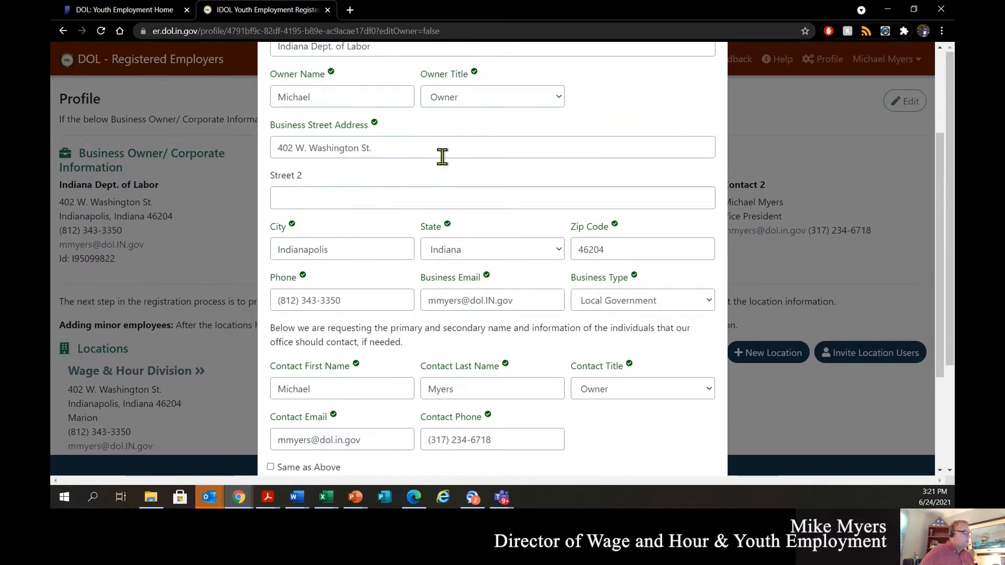
scroll("down", 3)
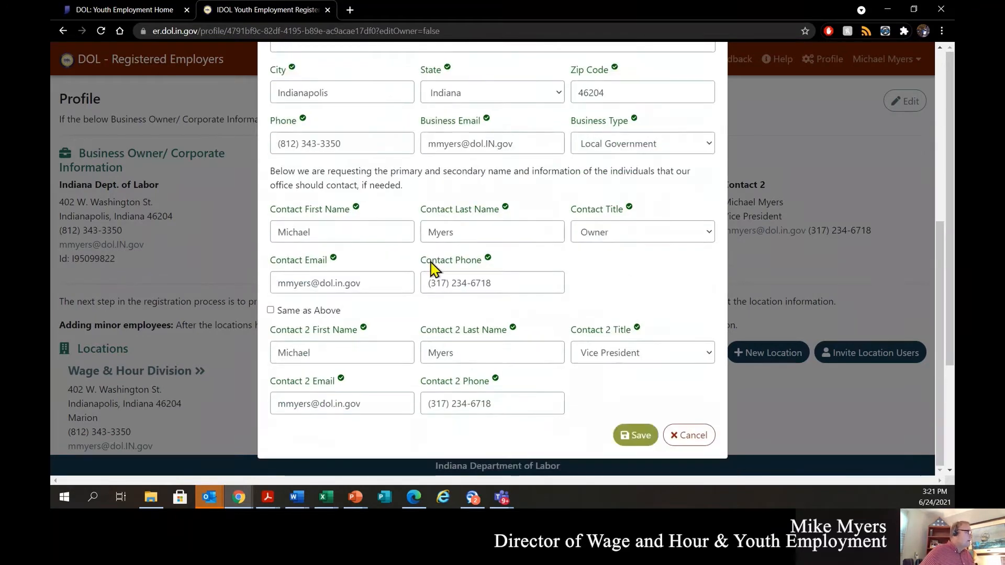
mouse_move(414, 238)
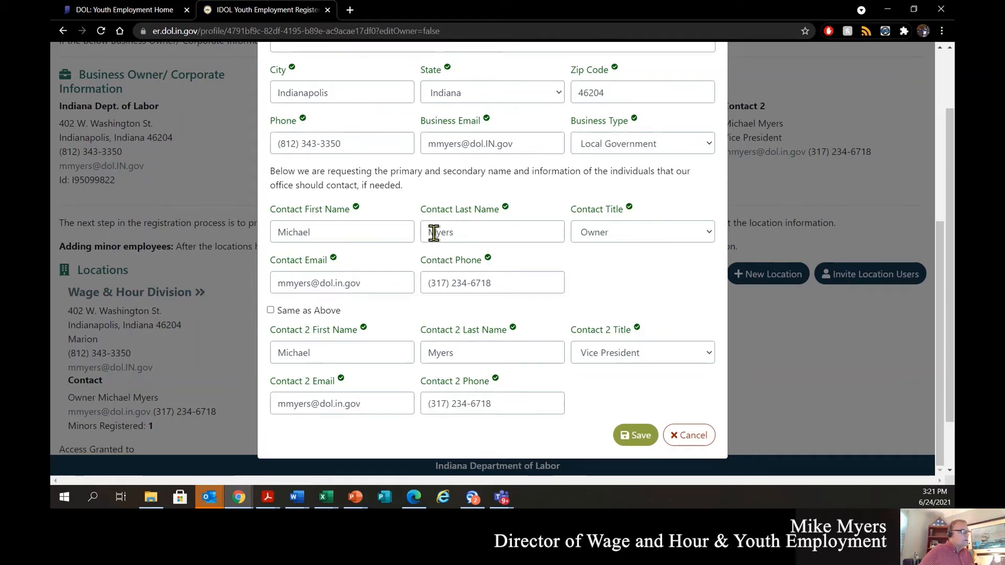
mouse_move(431, 226)
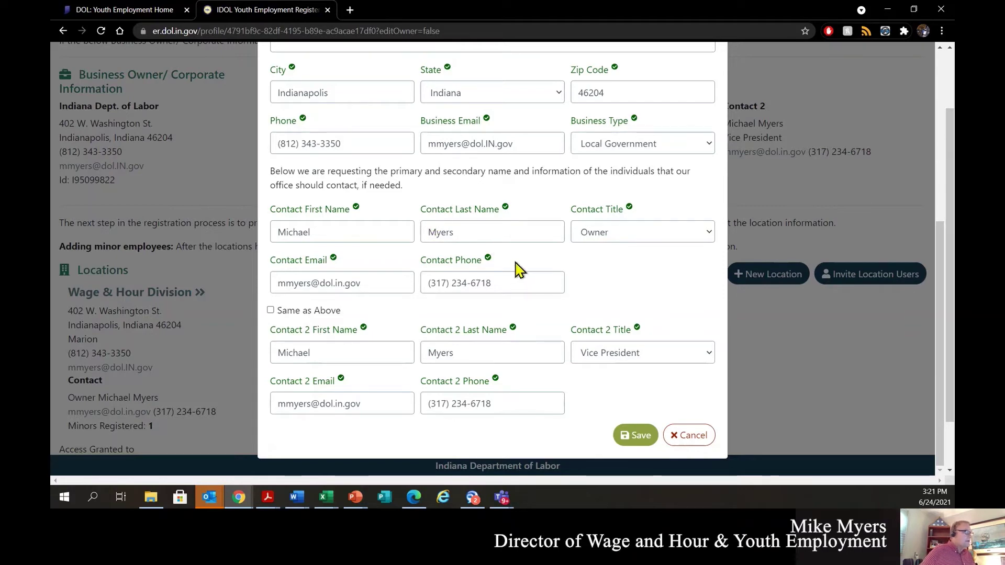
mouse_move(689, 436)
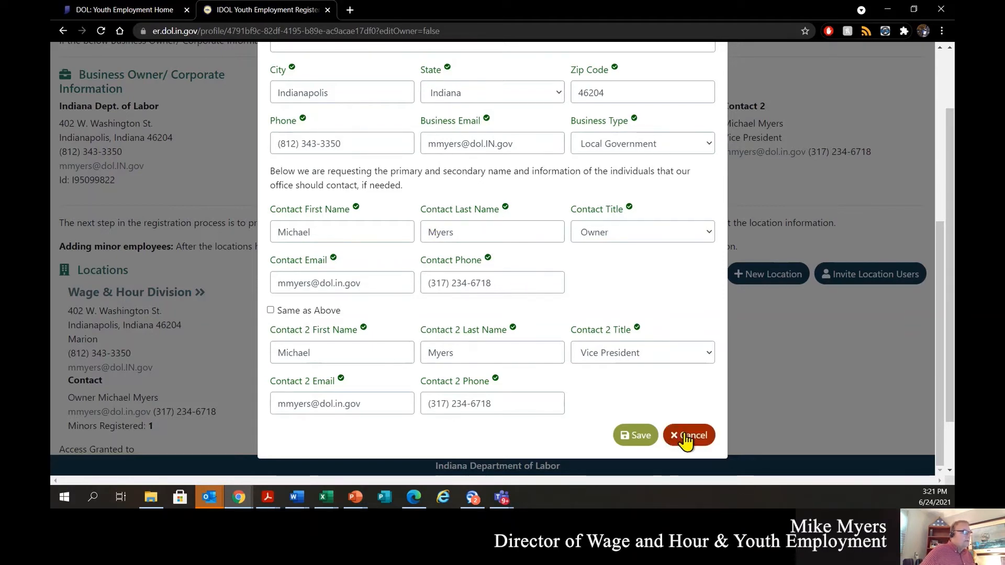
- Cancel the Business Owner/Corporate Information form without saving changes
left_click(689, 435)
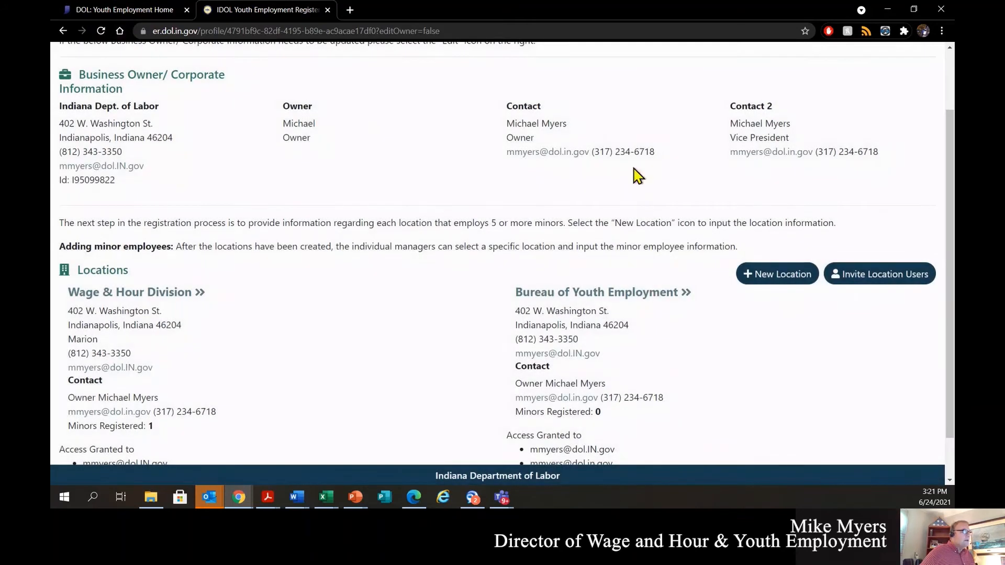
mouse_move(178, 268)
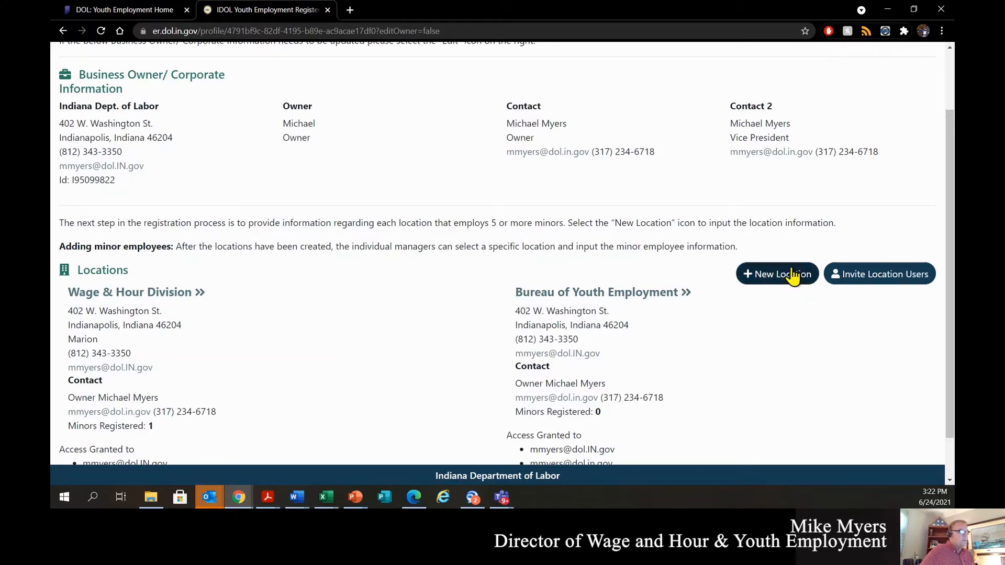
- Start a New Location and review its fields down to the representative name
left_click(776, 274)
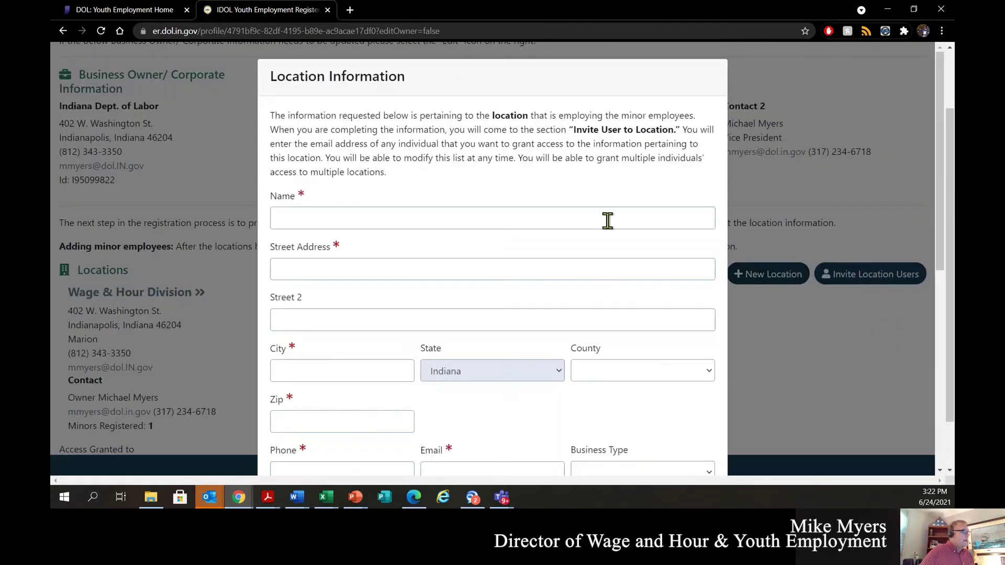
scroll("down", 3)
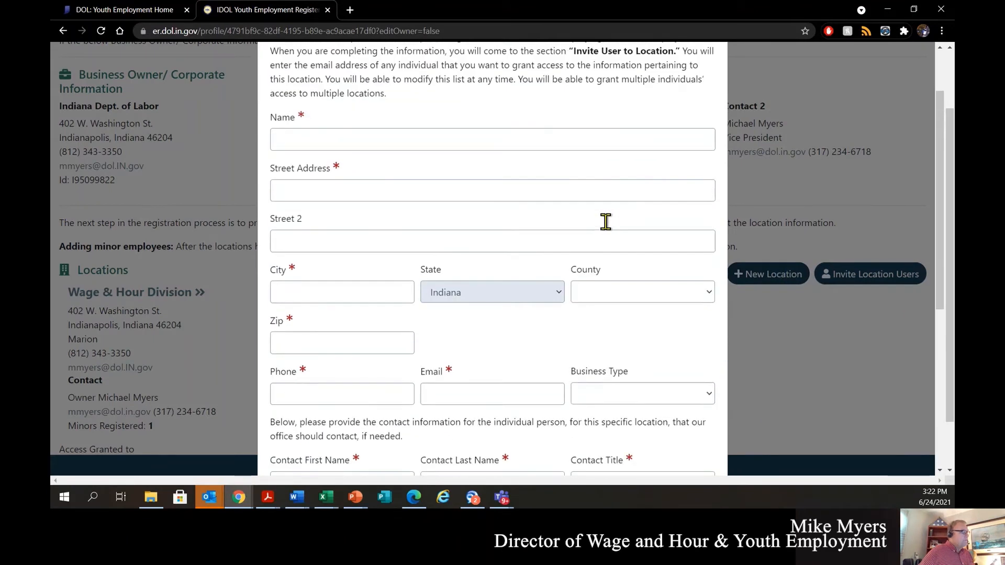
scroll("down", 3)
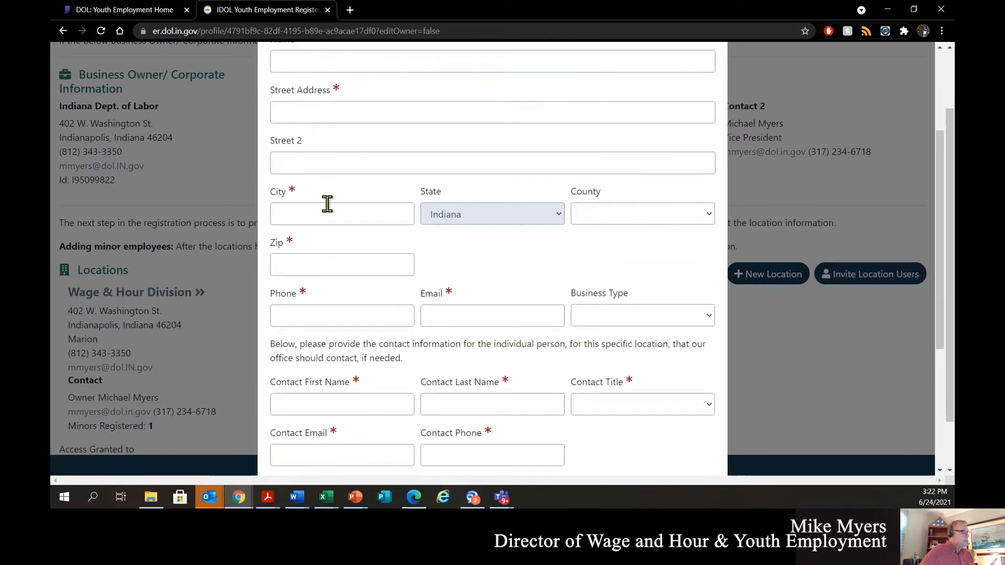
scroll("down", 3)
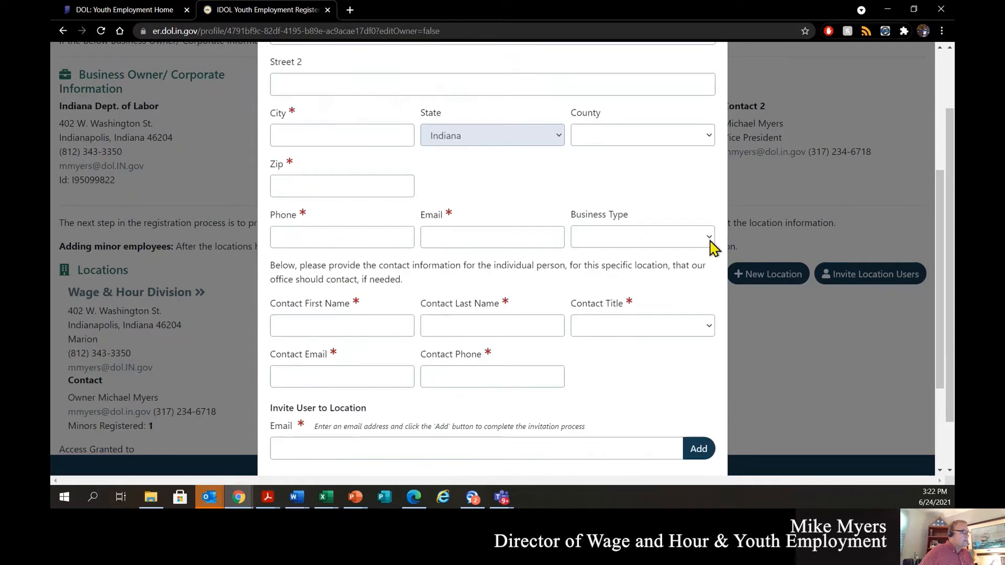
mouse_move(348, 329)
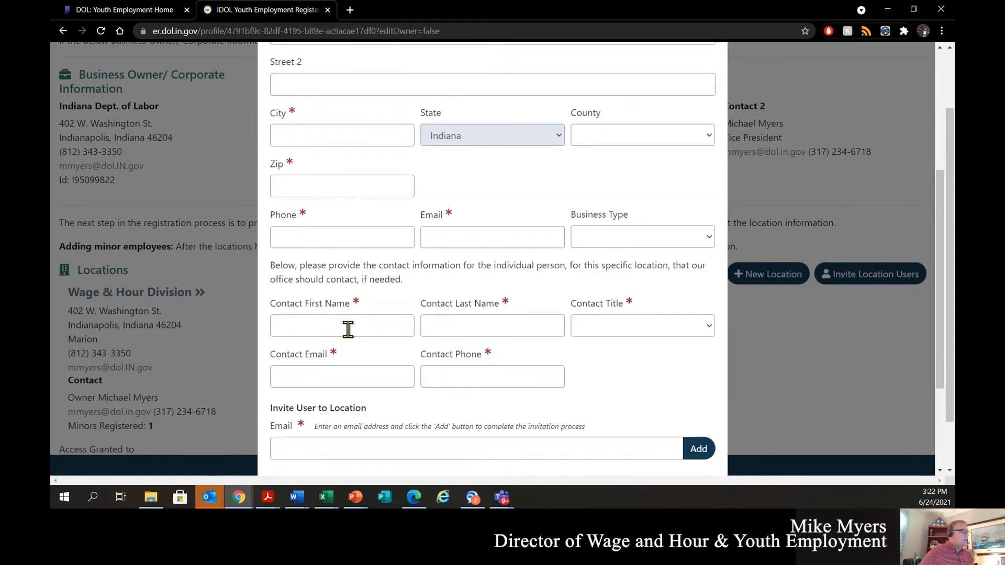
mouse_move(497, 318)
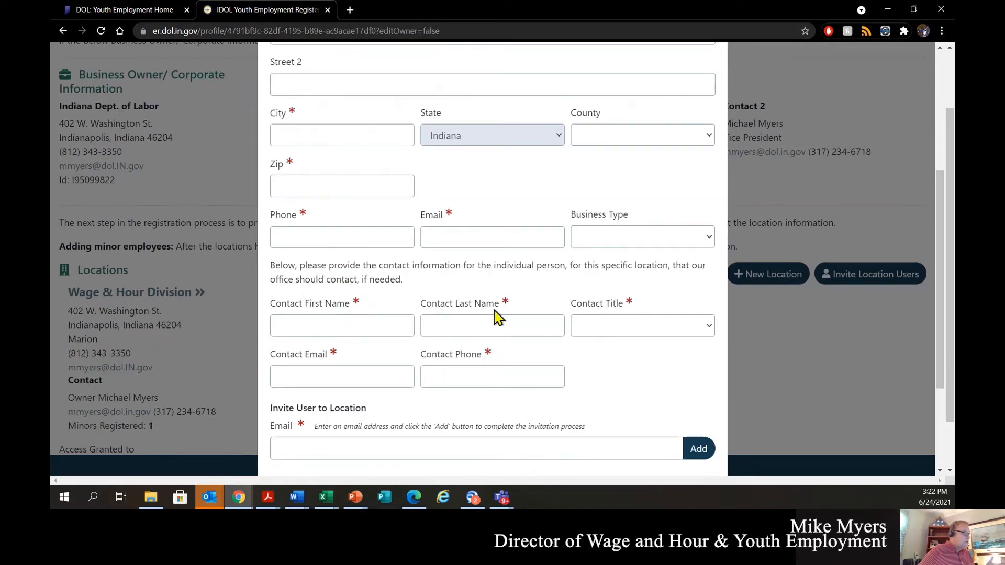
scroll("down", 3)
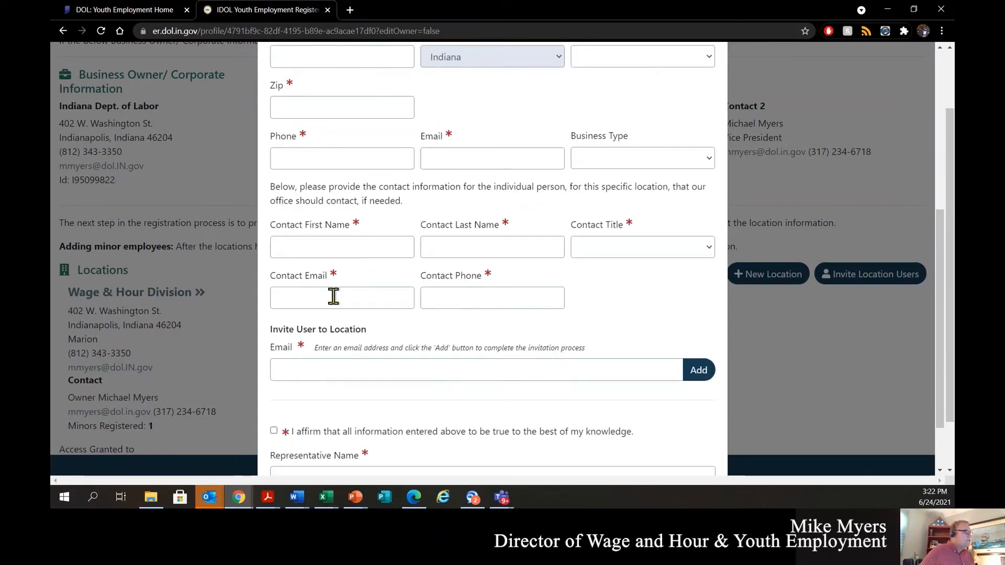
scroll("down", 3)
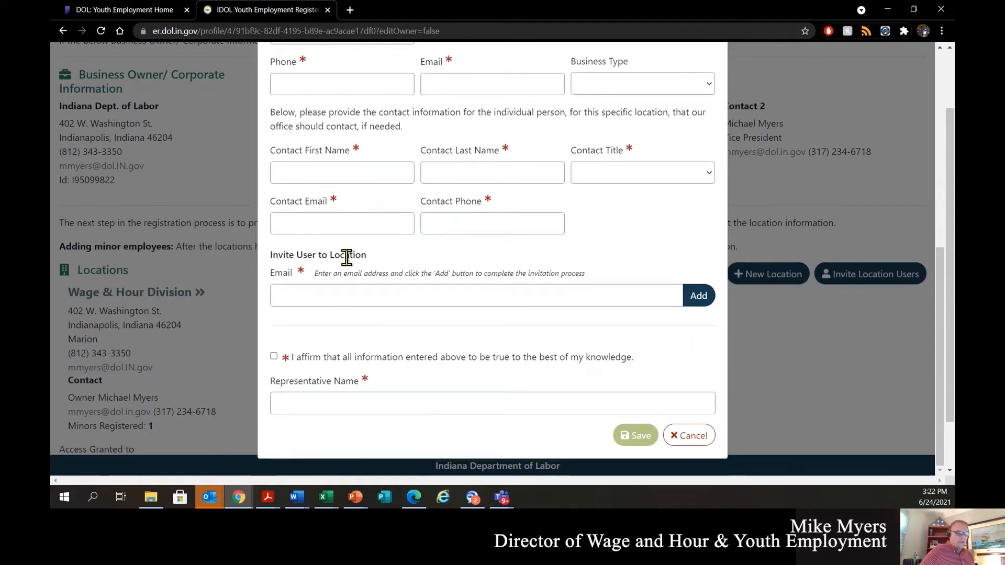
mouse_move(339, 254)
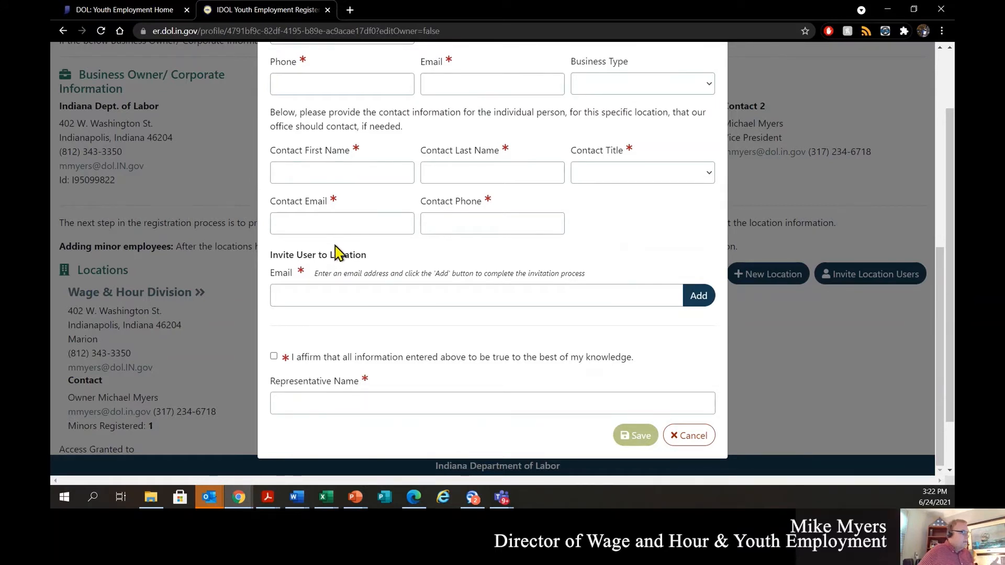
mouse_move(331, 237)
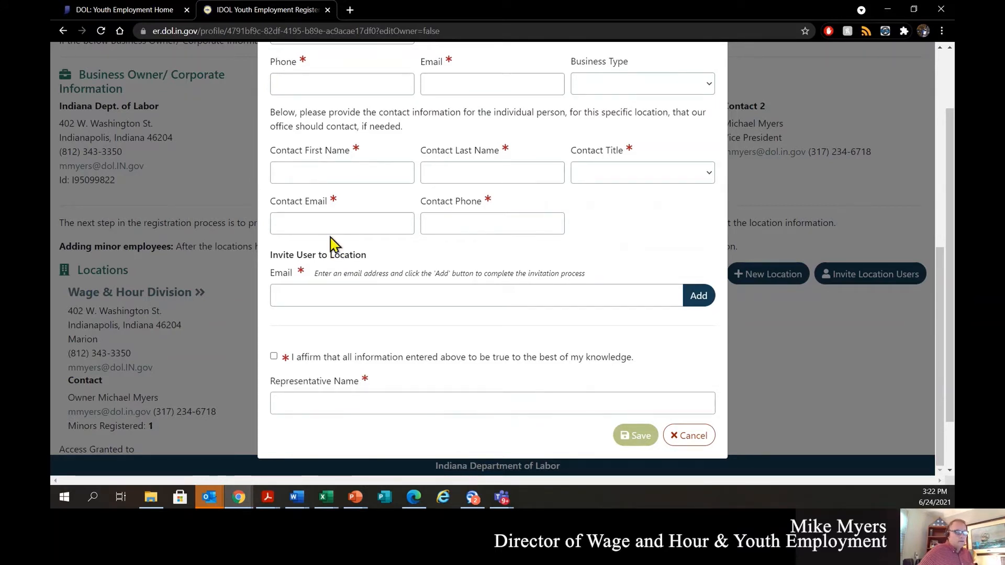
mouse_move(346, 255)
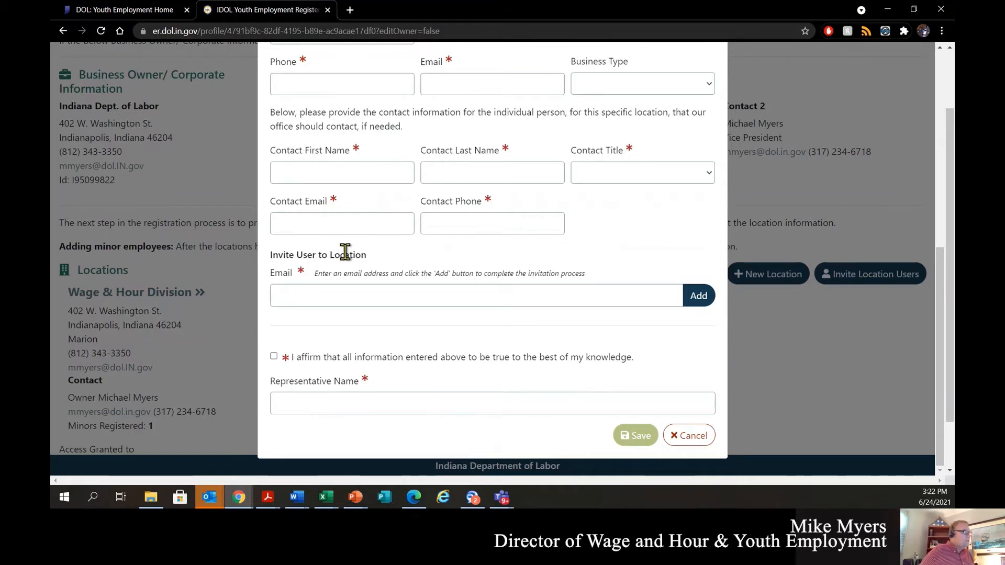
mouse_move(347, 273)
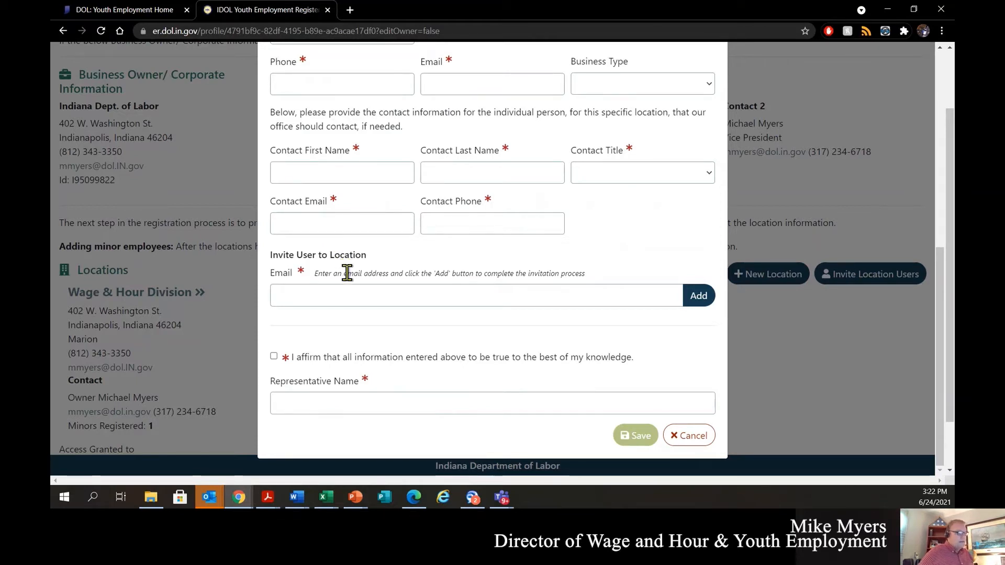
mouse_move(346, 277)
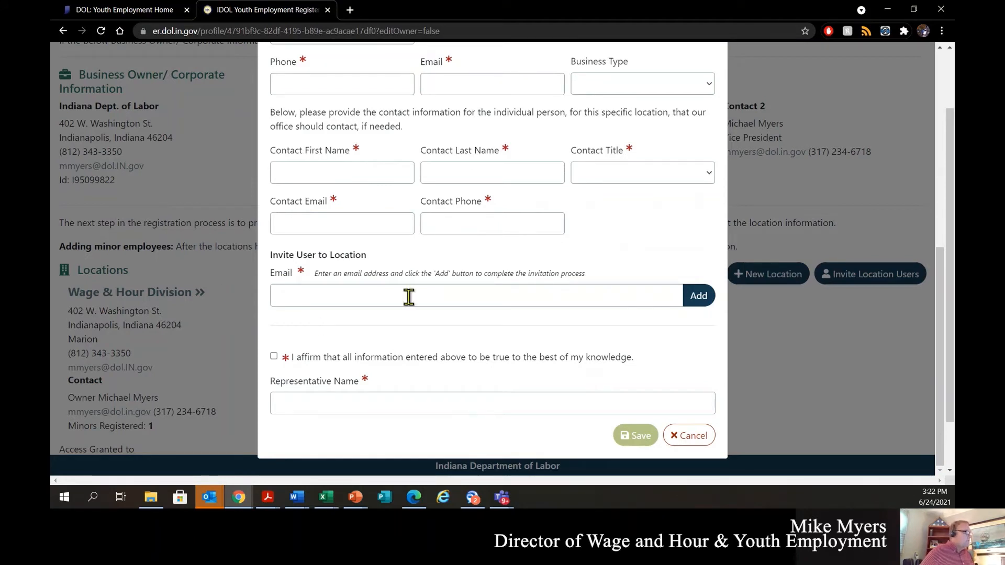
mouse_move(375, 277)
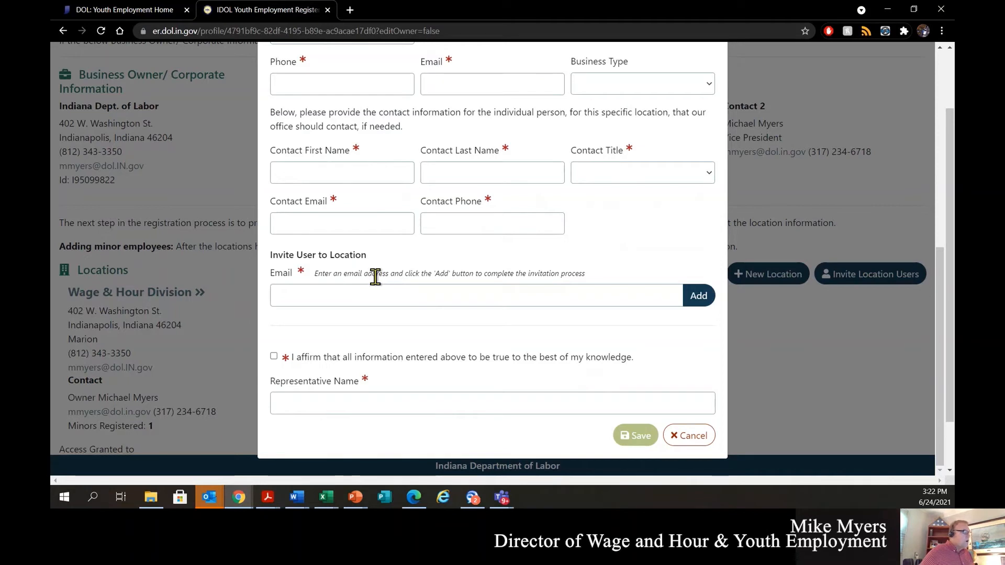
mouse_move(282, 388)
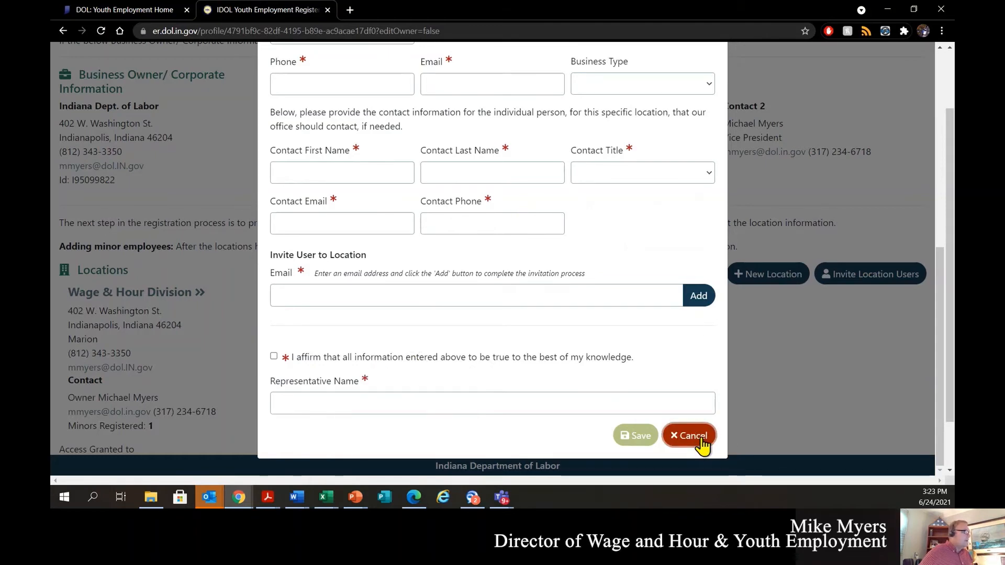
- Cancel the New Location form and return to the profile's locations list
left_click(689, 435)
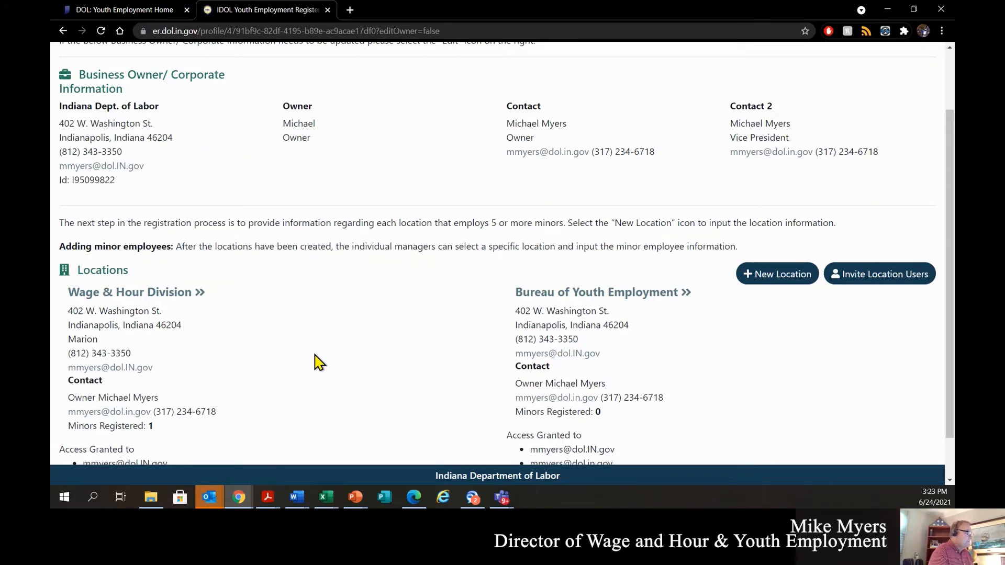
mouse_move(872, 421)
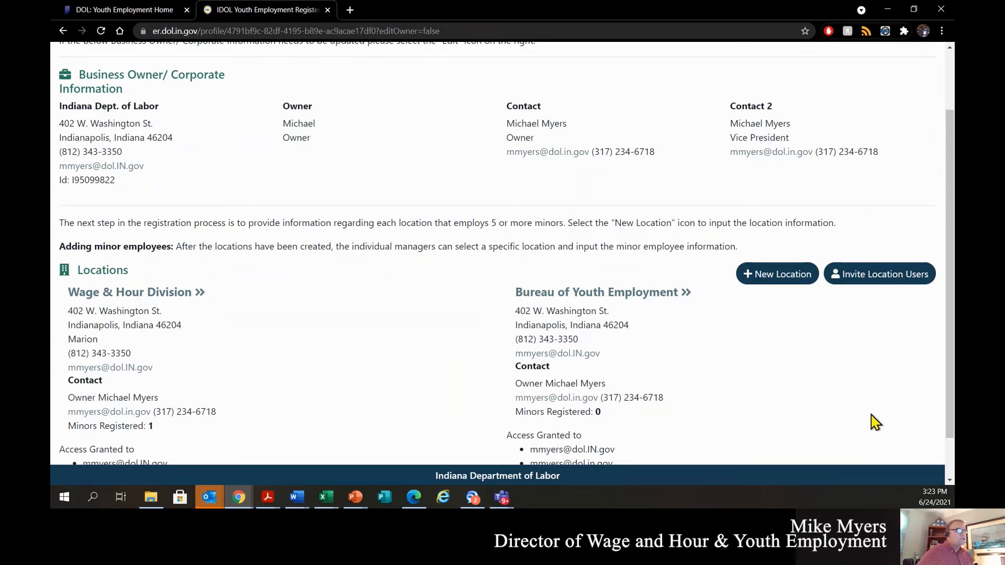
mouse_move(873, 281)
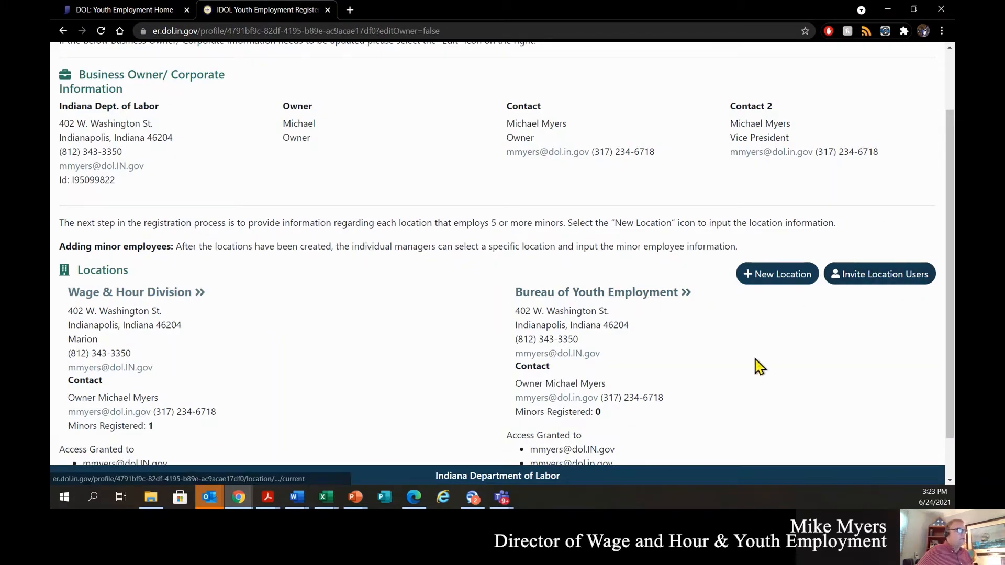
mouse_move(708, 384)
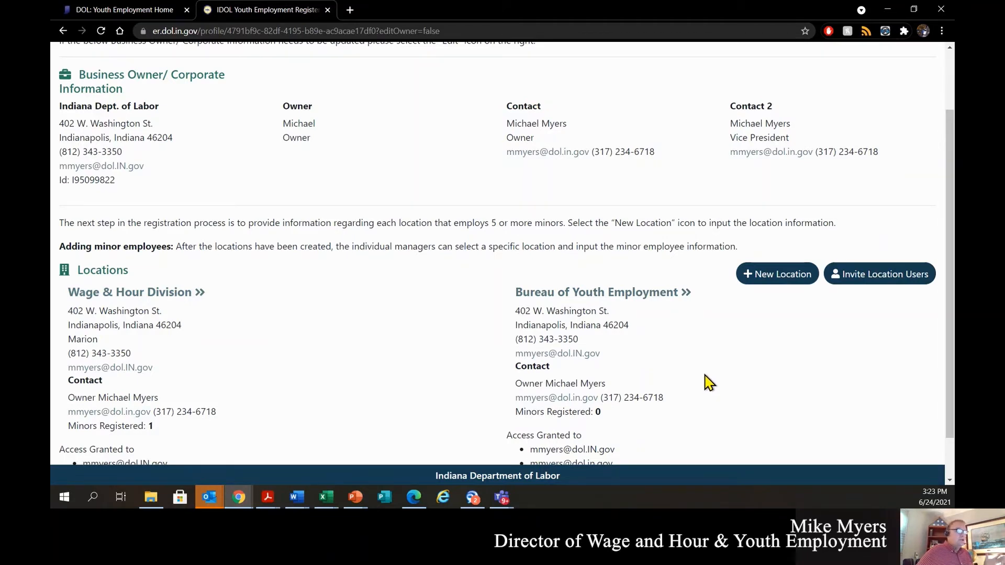
mouse_move(700, 383)
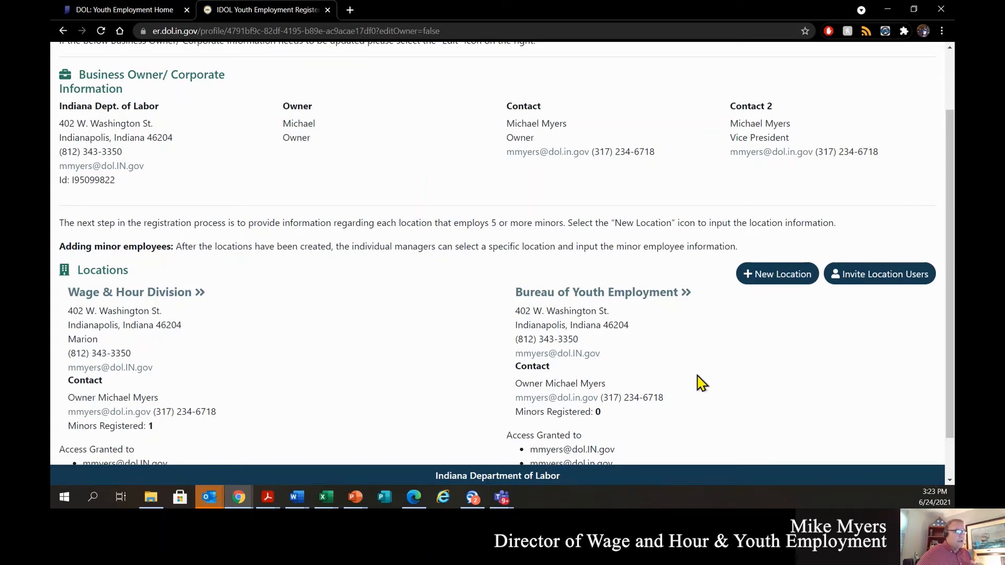
mouse_move(672, 382)
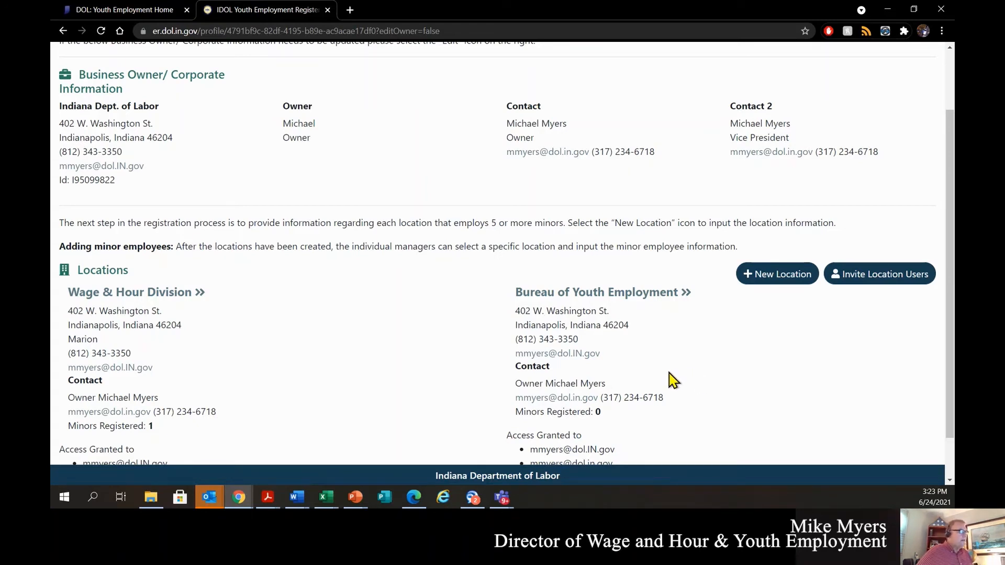
scroll("down", 3)
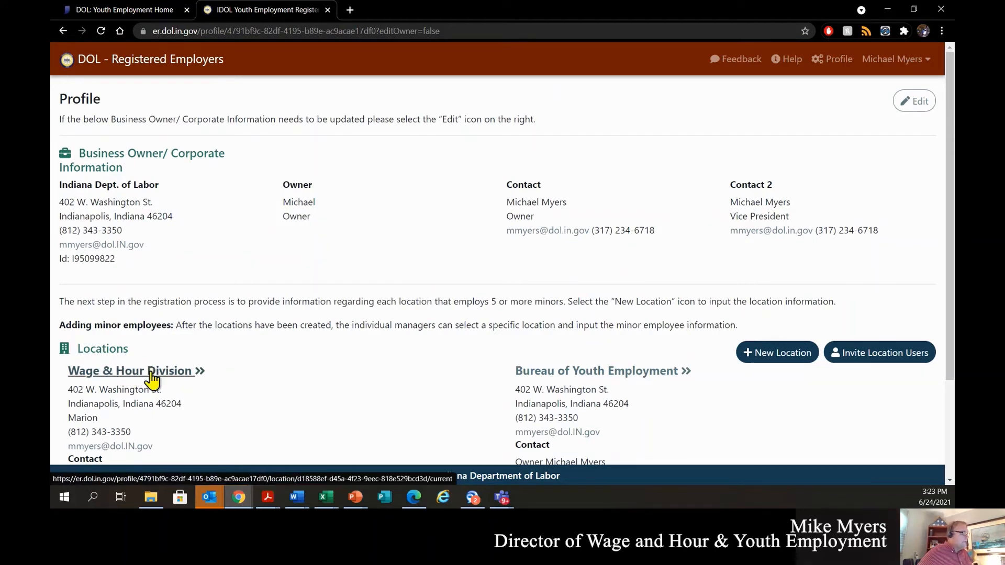
- Open the Wage & Hour Division location from the Locations list
left_click(129, 371)
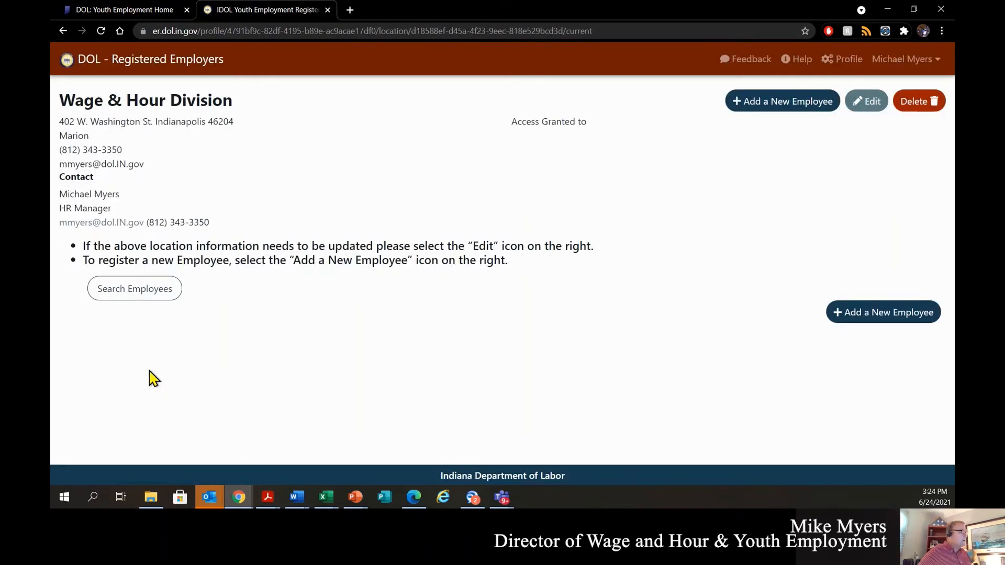
mouse_move(169, 101)
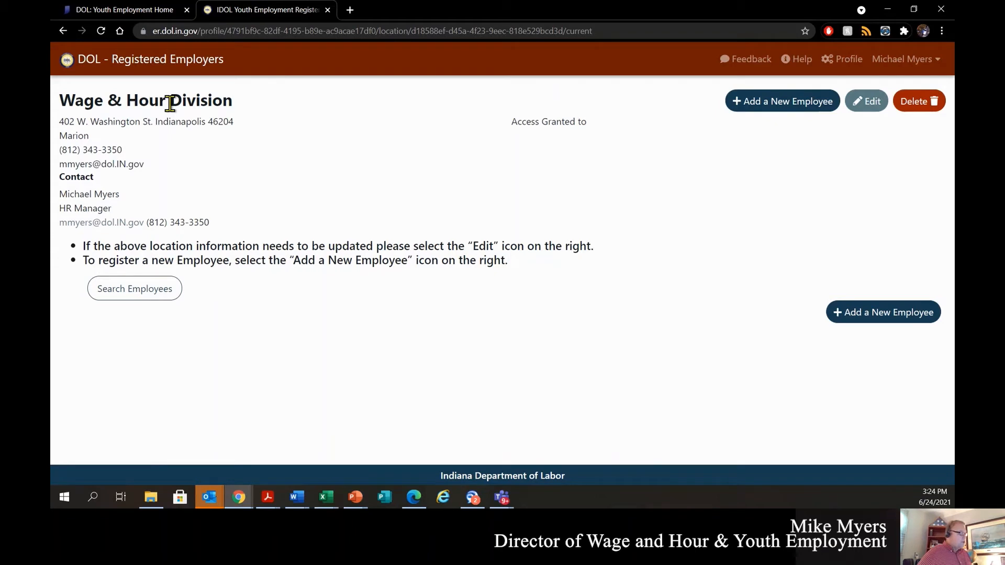
mouse_move(158, 137)
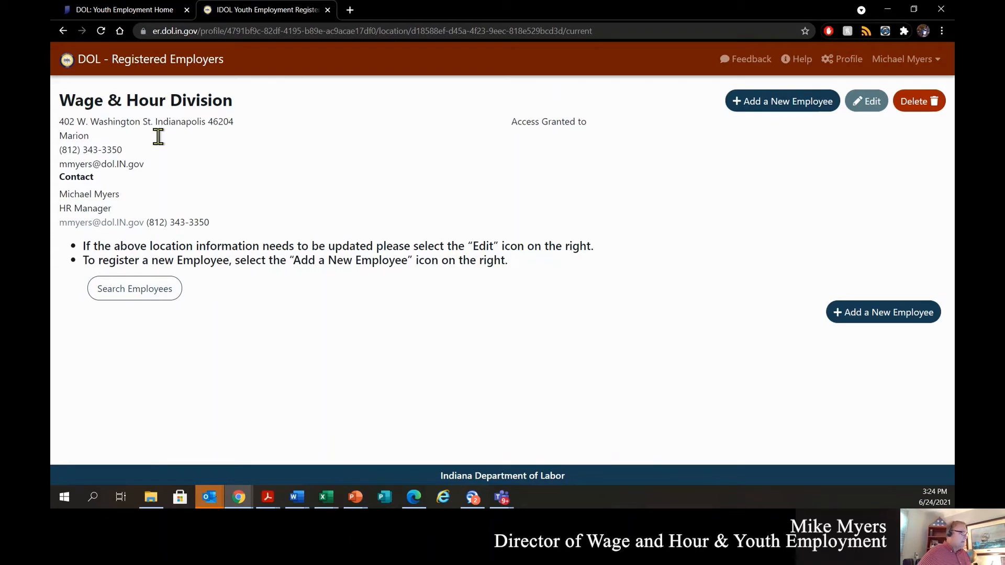
mouse_move(164, 292)
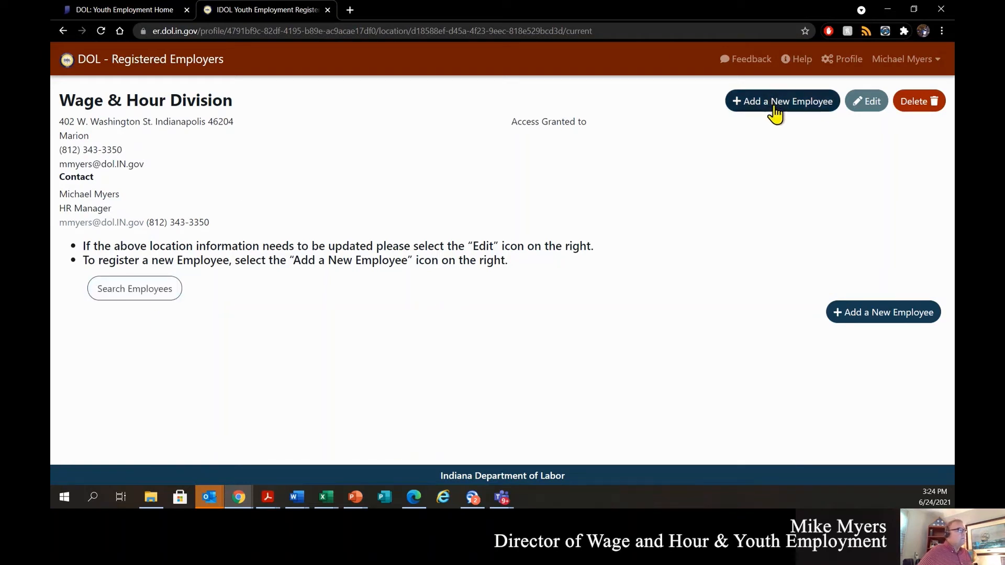
- Start adding a new minor employee at the Wage & Hour Division location
left_click(782, 101)
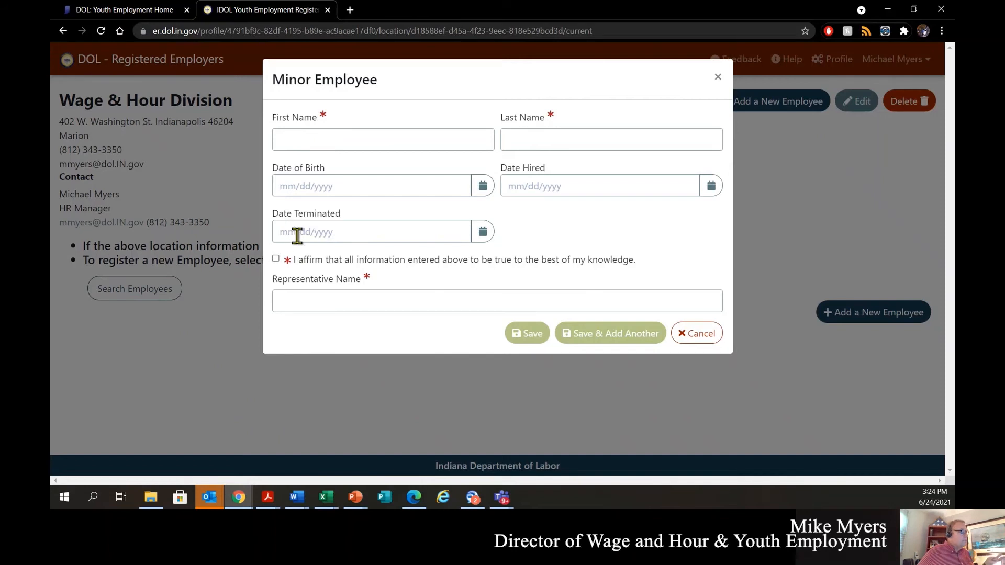
mouse_move(399, 229)
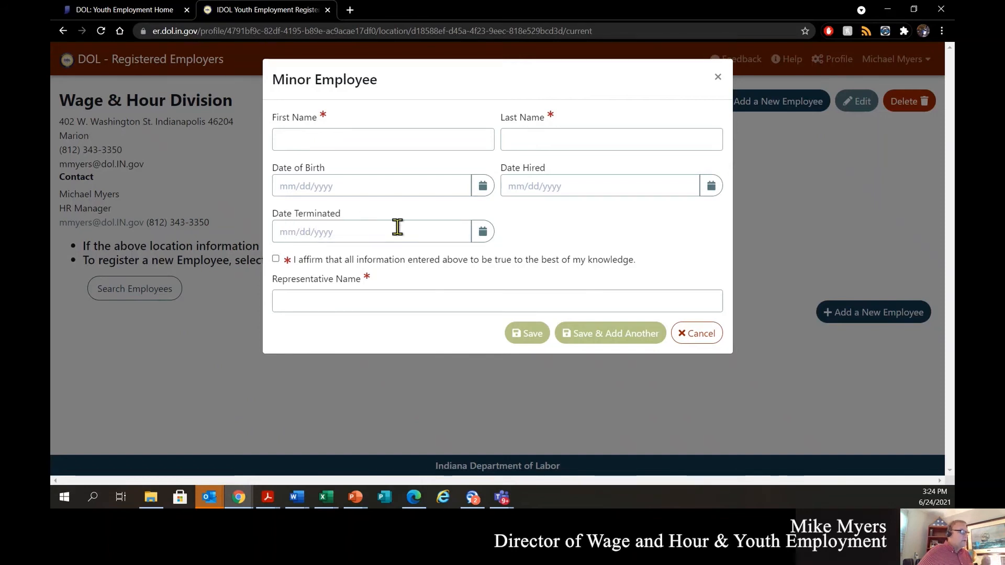
mouse_move(406, 229)
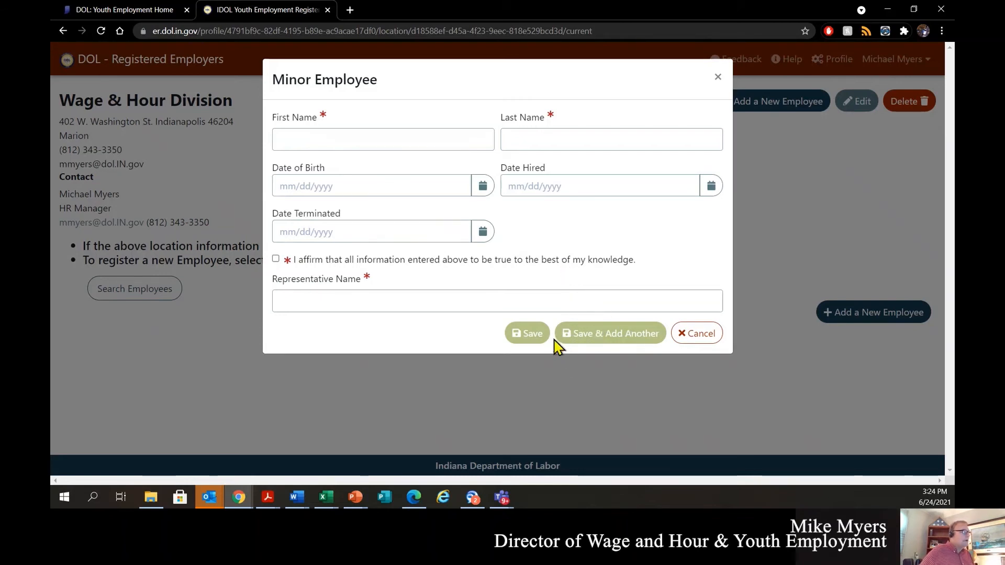
- Cancel the unsaved Minor Employee form and return via the Profile to Wage & Hour Division
left_click(696, 333)
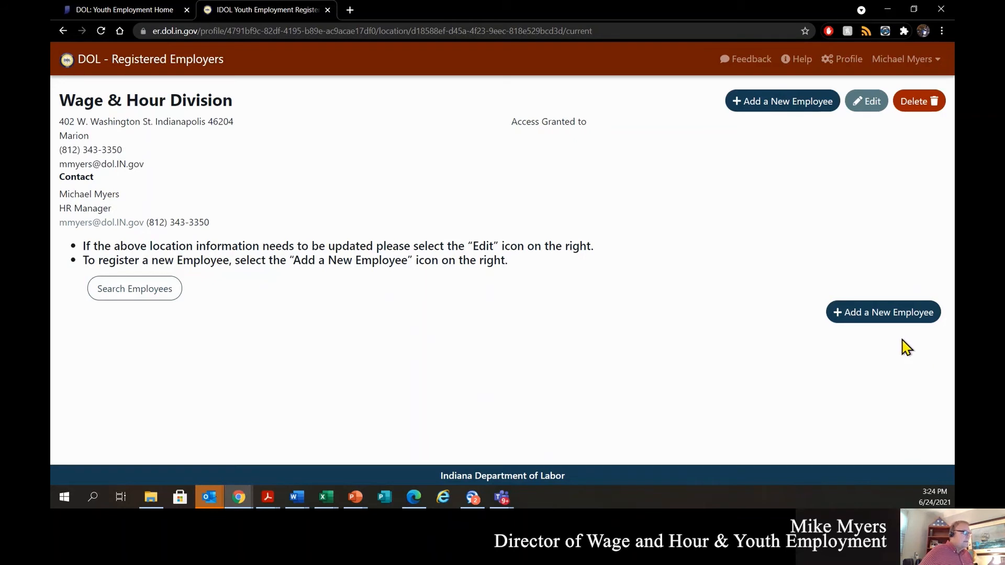
mouse_move(154, 81)
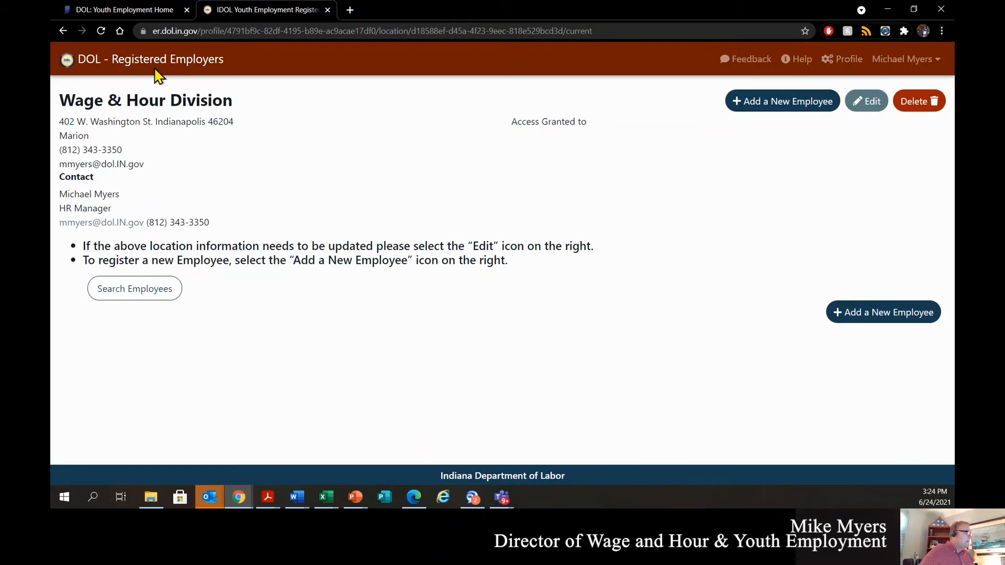
mouse_move(64, 30)
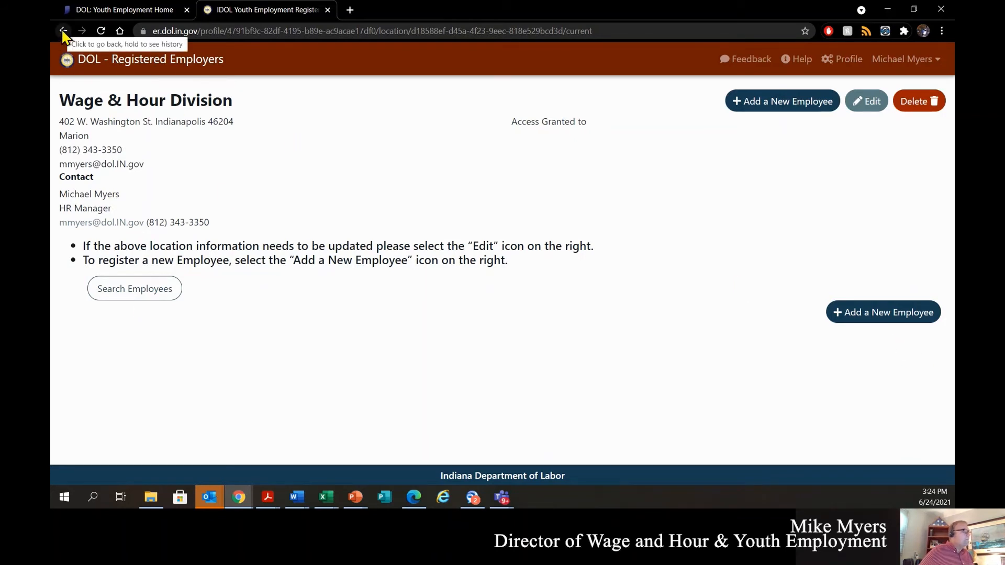
left_click(63, 30)
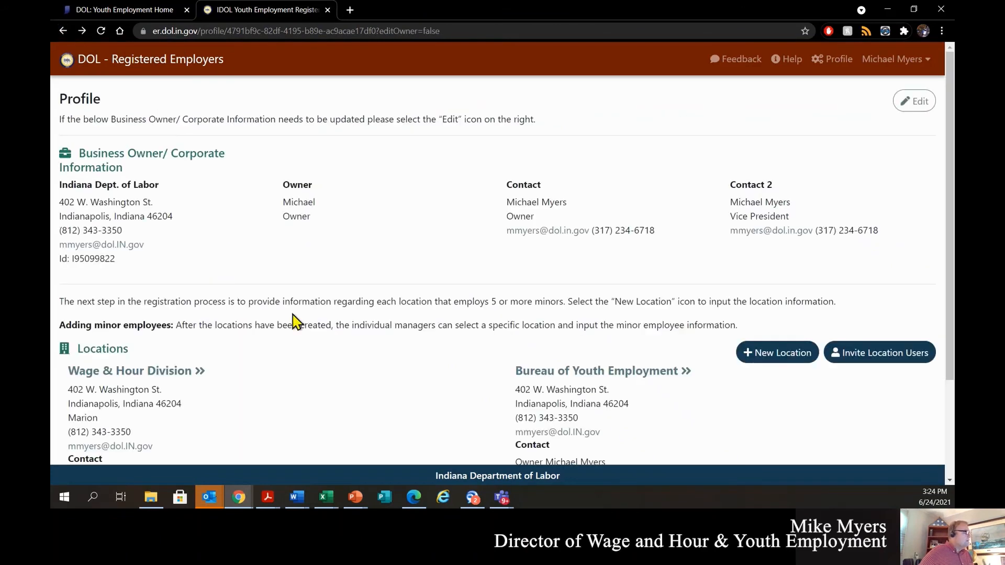
mouse_move(673, 378)
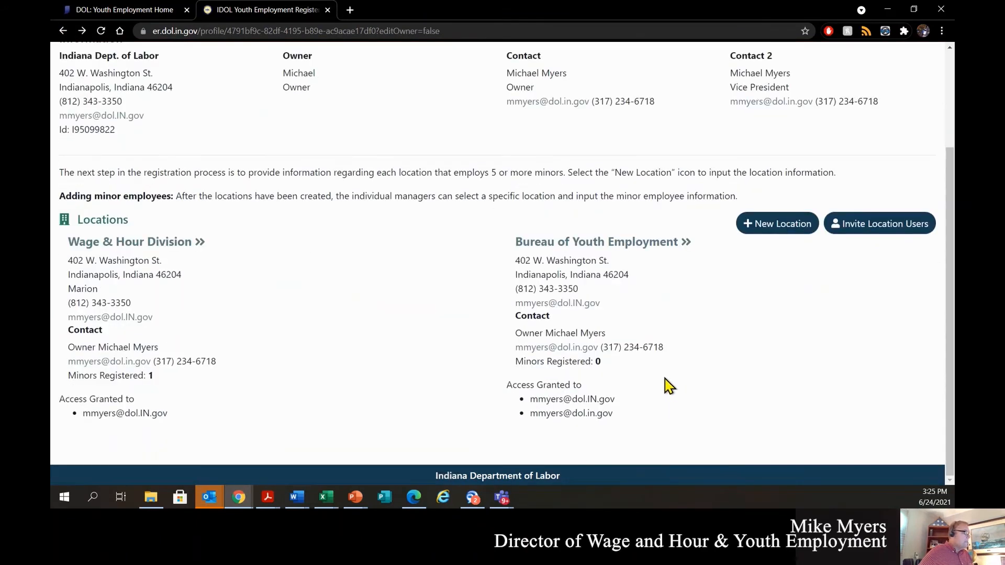
mouse_move(128, 246)
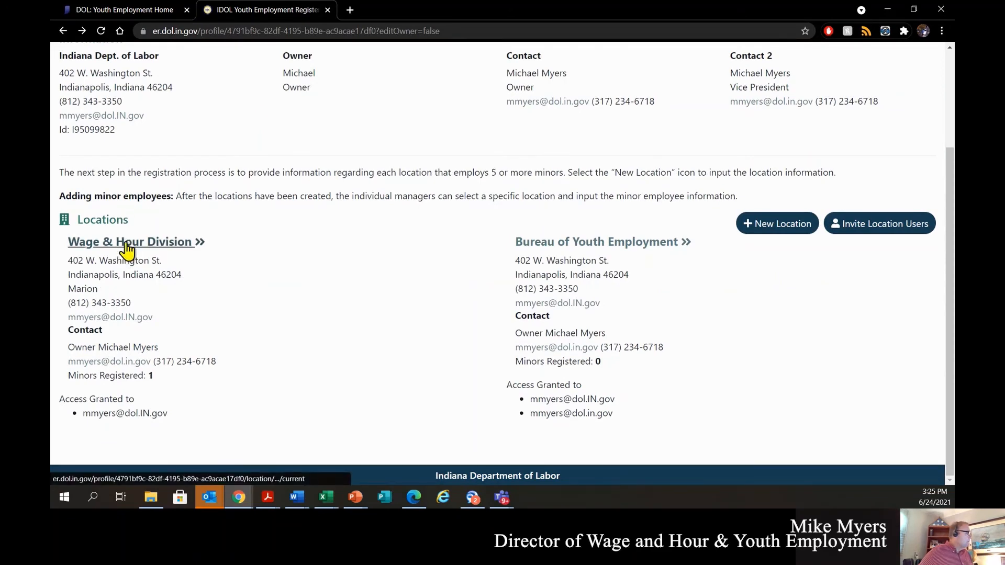
left_click(133, 242)
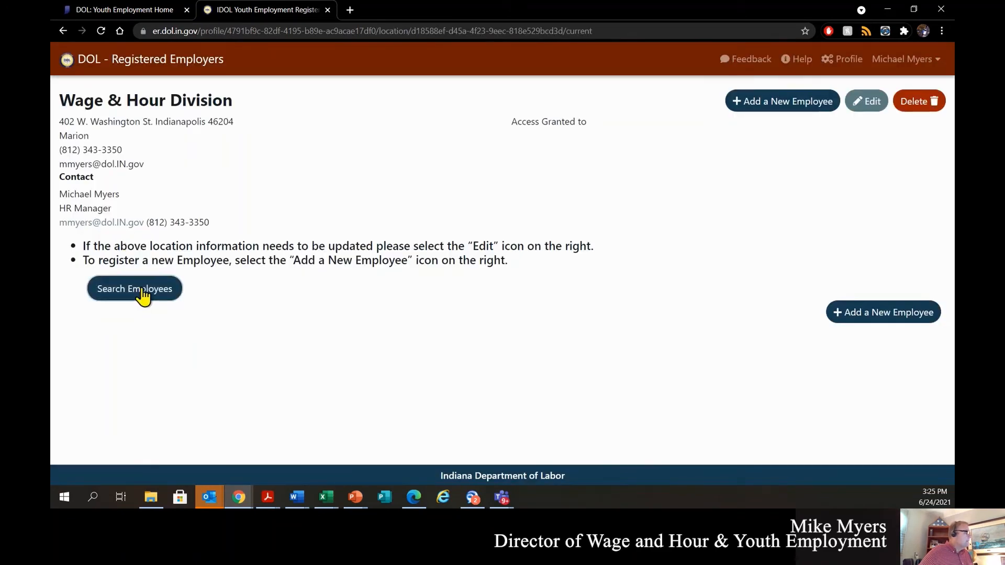
- Search current employees at Wage & Hour Division, showing the one minor hired 06/04/2021
left_click(135, 288)
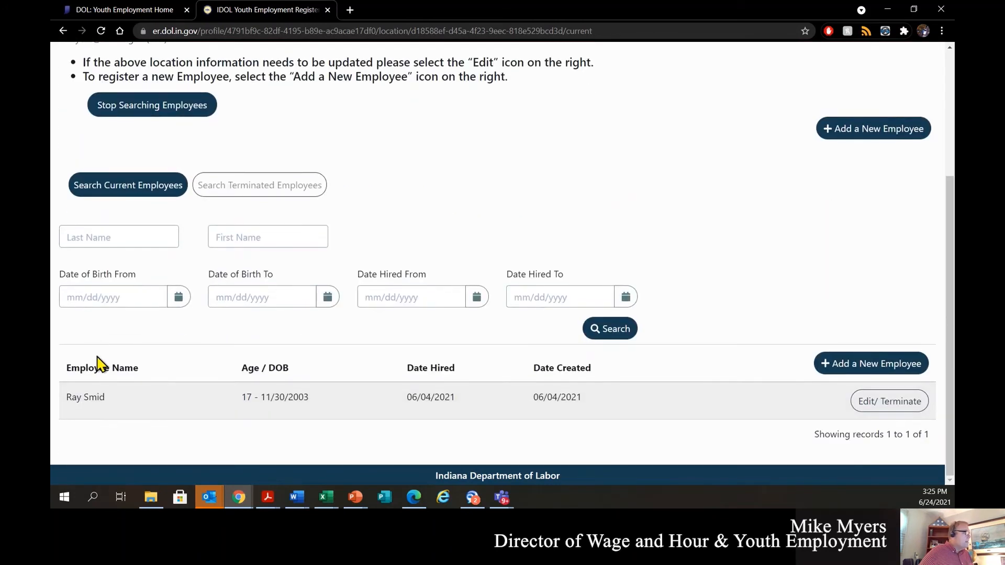
mouse_move(224, 271)
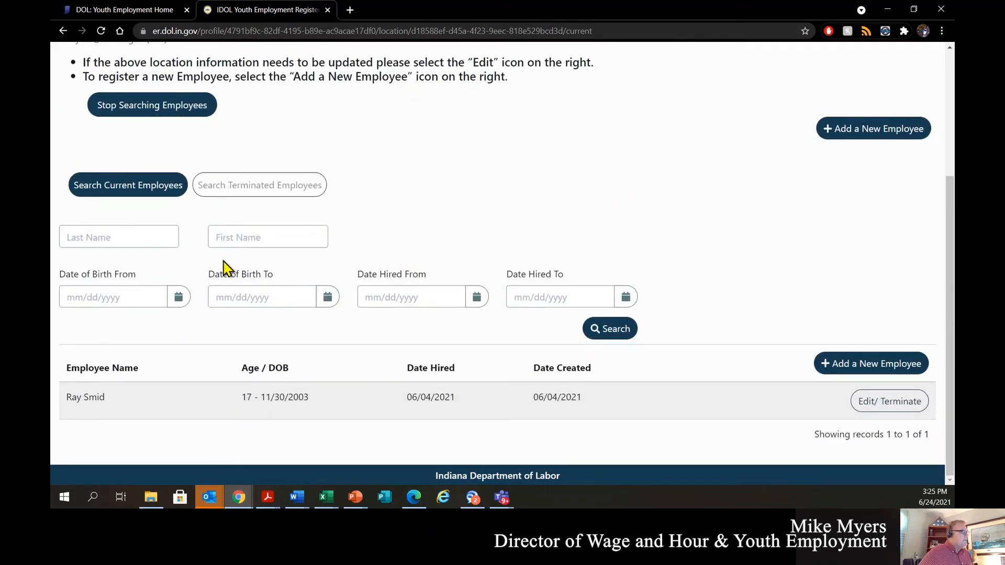
mouse_move(493, 416)
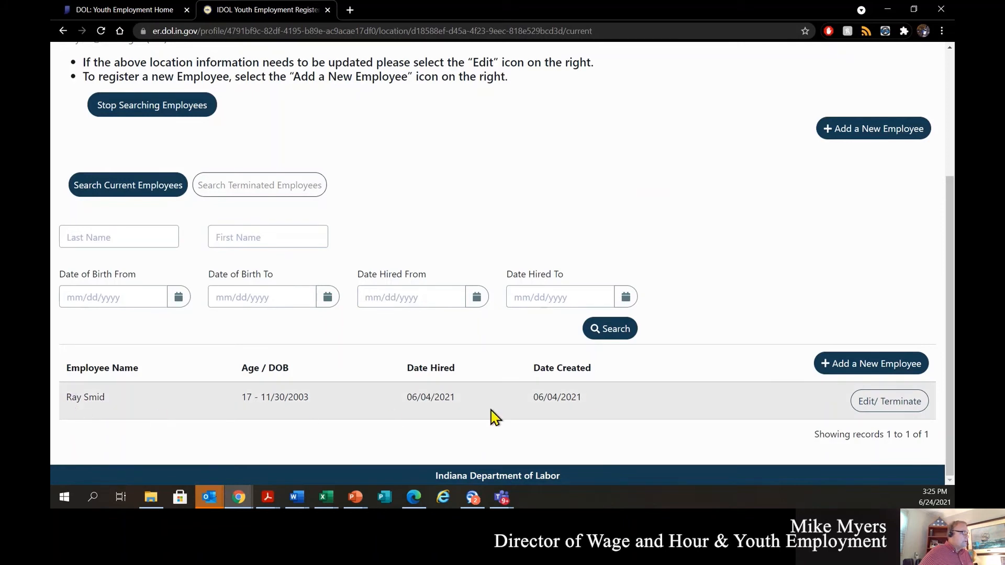
mouse_move(259, 414)
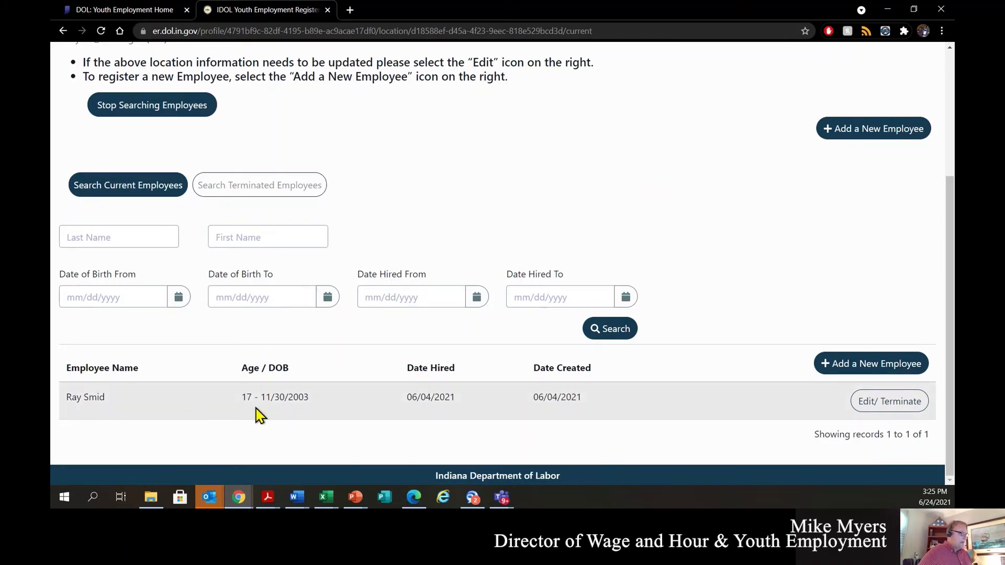
mouse_move(519, 407)
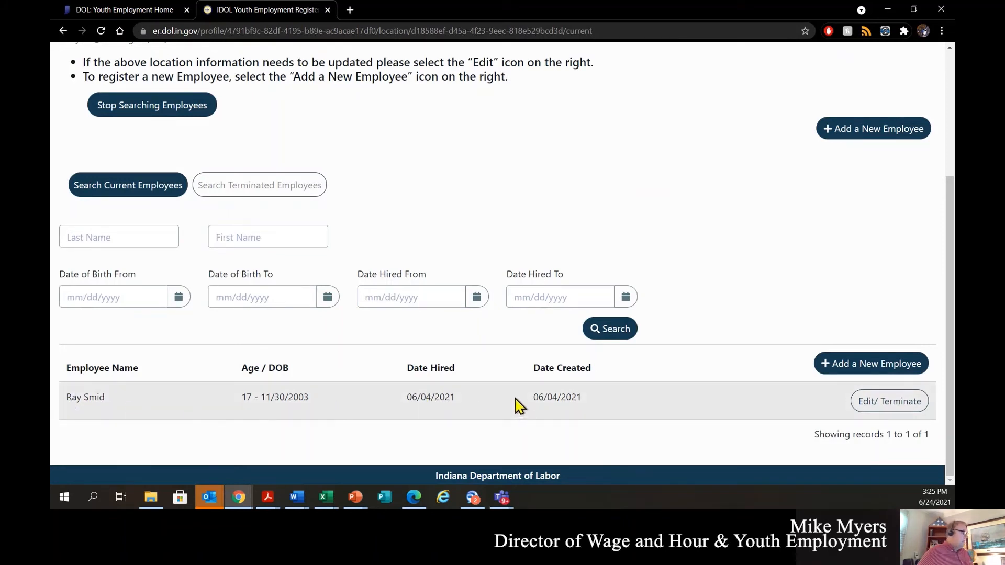
mouse_move(110, 194)
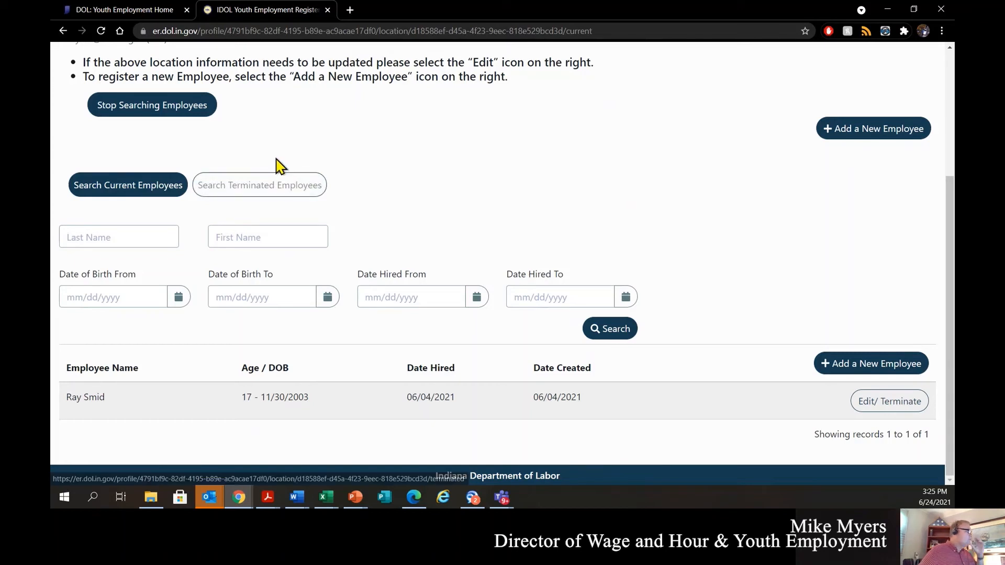
mouse_move(462, 199)
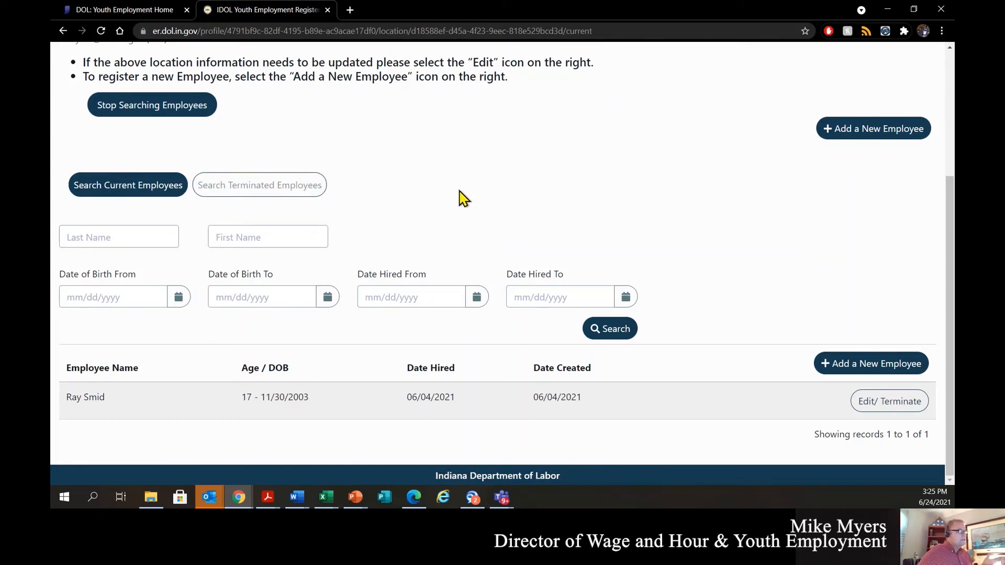
mouse_move(146, 456)
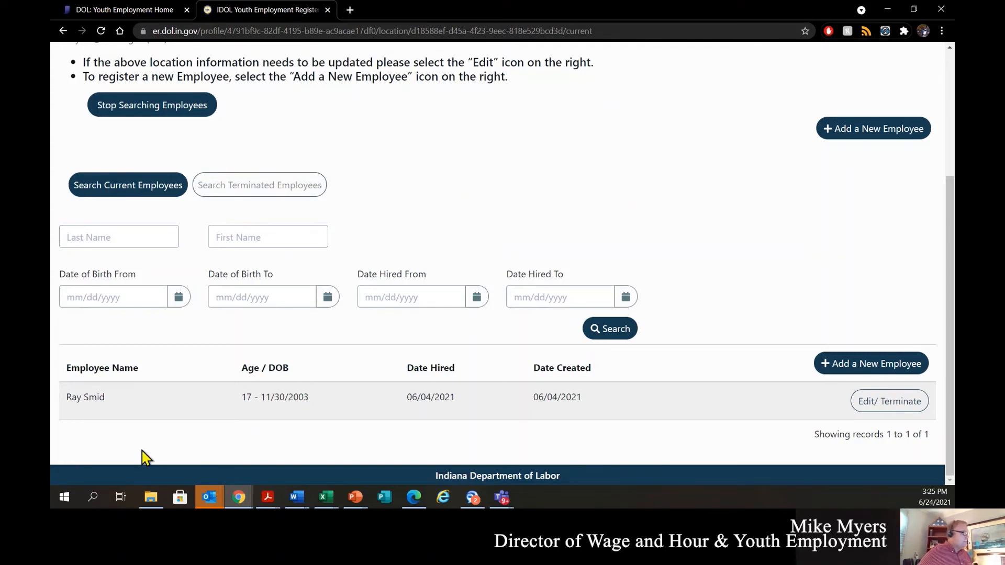
mouse_move(73, 415)
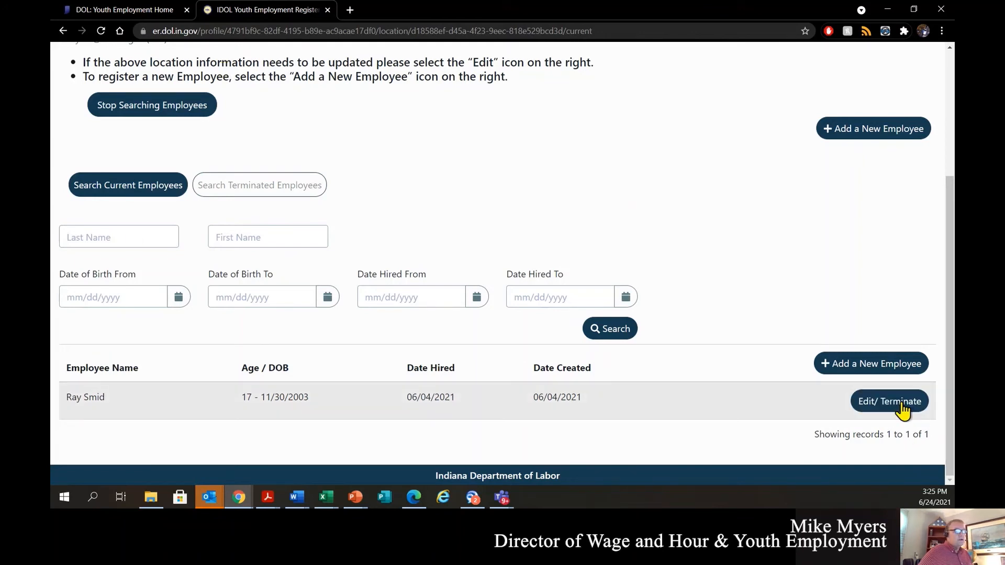
left_click(889, 401)
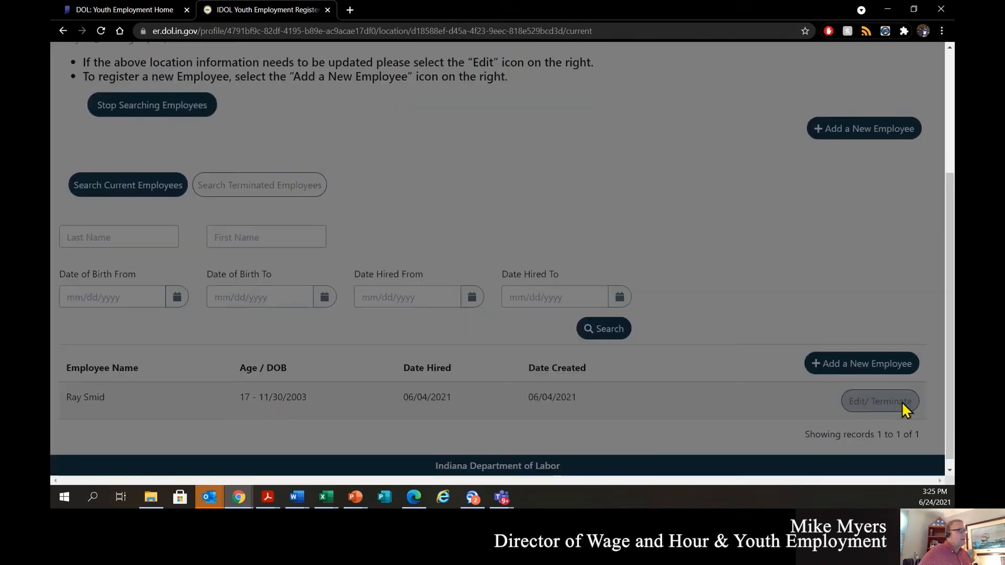
left_click(879, 401)
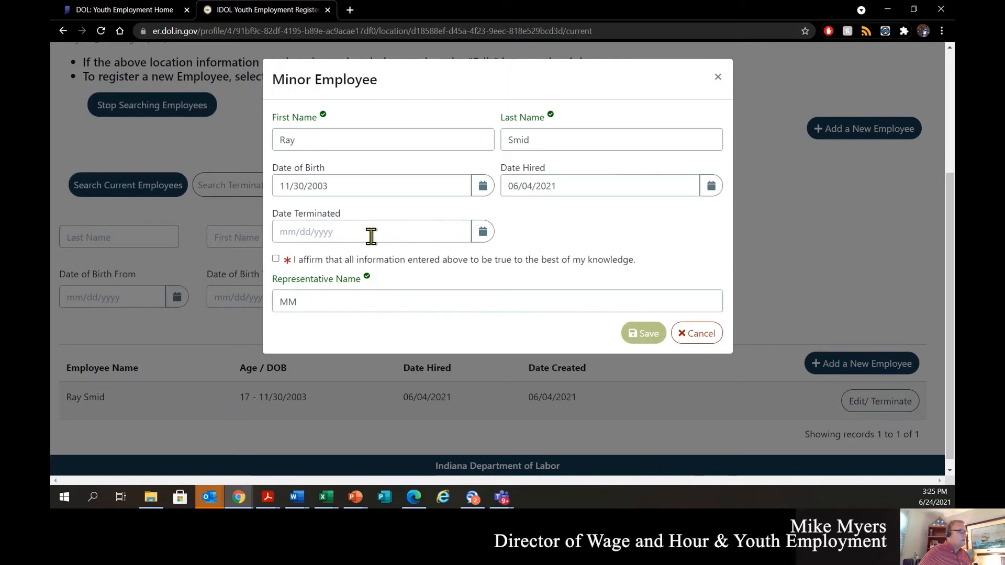
mouse_move(329, 326)
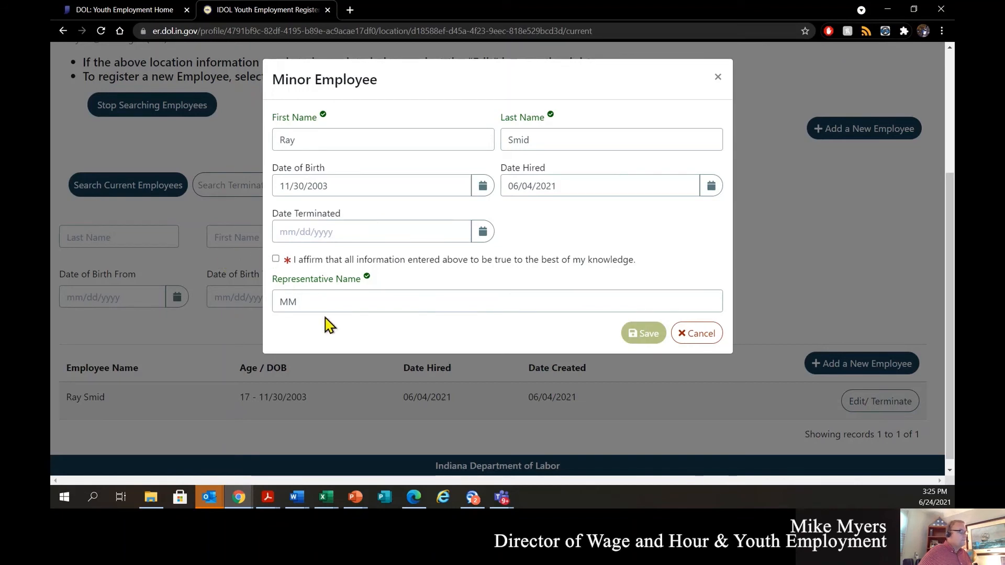
mouse_move(755, 354)
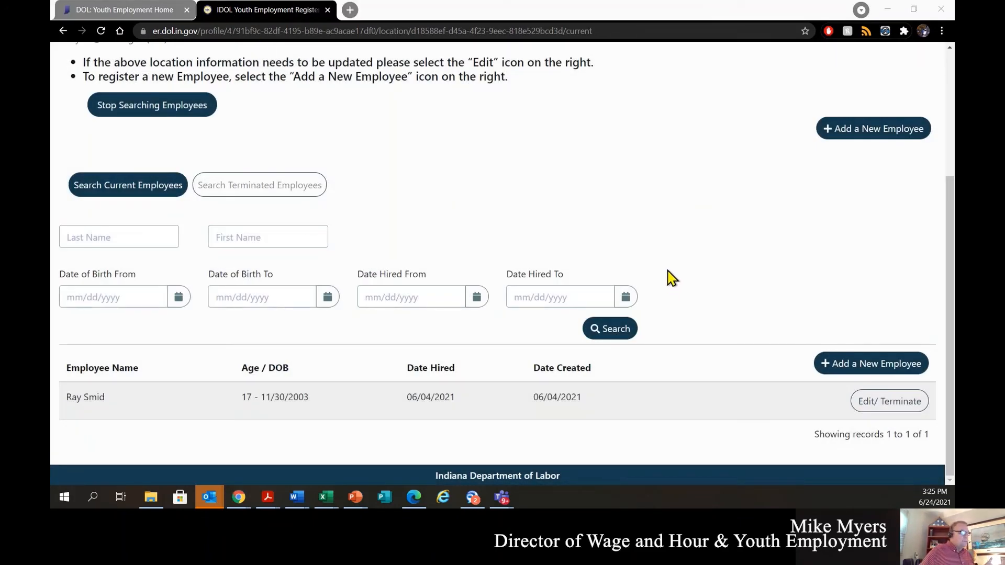
mouse_move(900, 408)
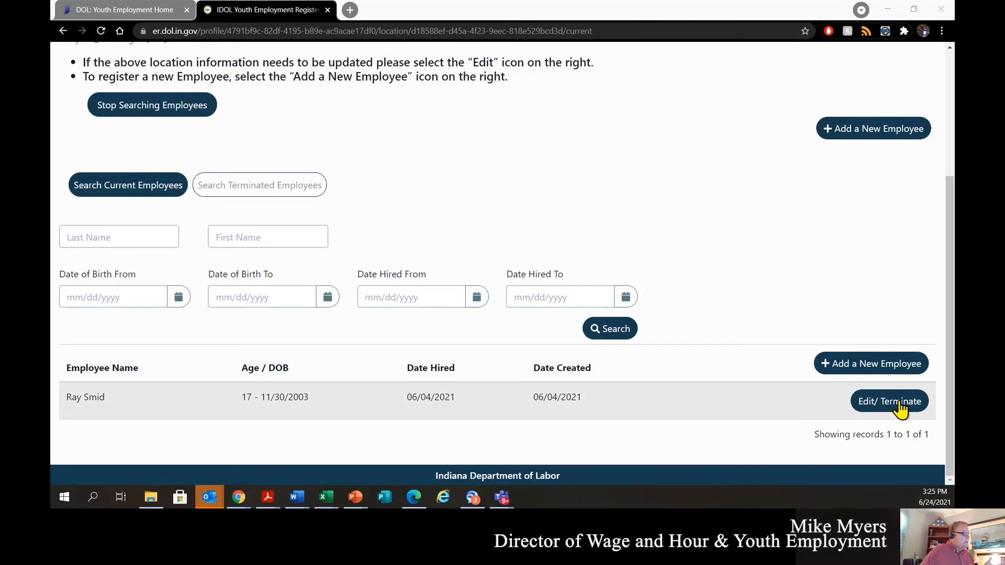
- Terminate the minor with Date Terminated 06/23/2021, affirm the information, and save
left_click(889, 400)
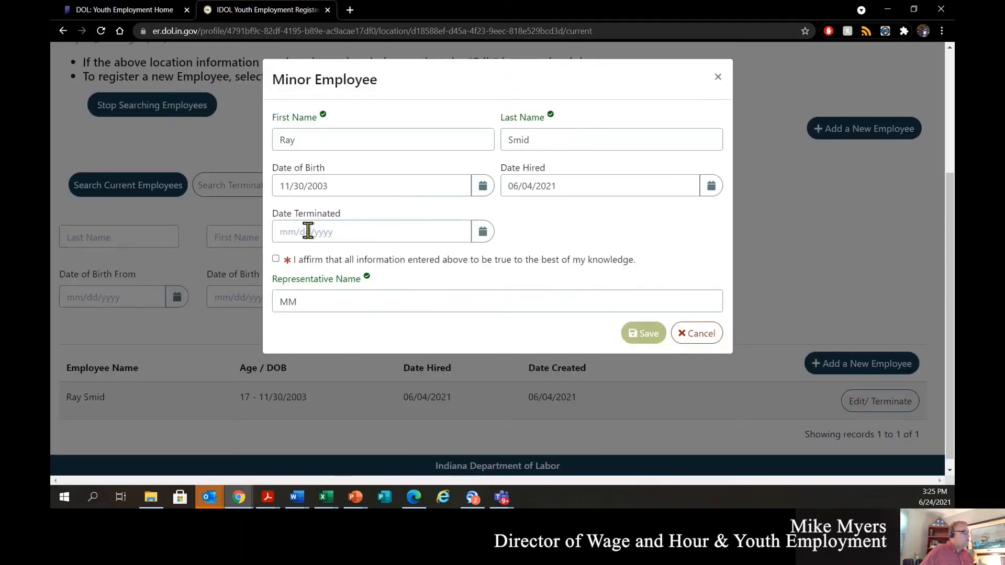
left_click(371, 232)
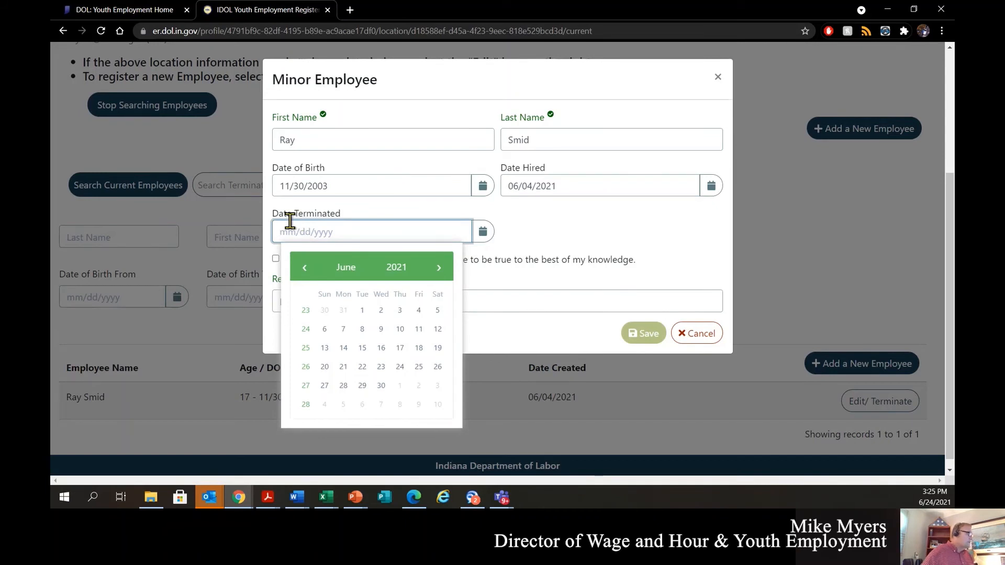
mouse_move(343, 347)
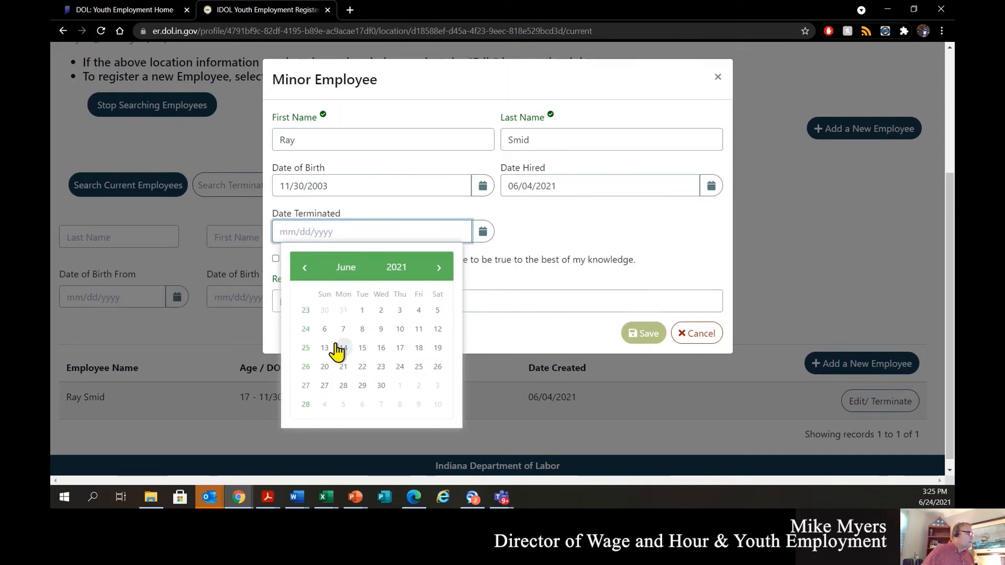
mouse_move(437, 348)
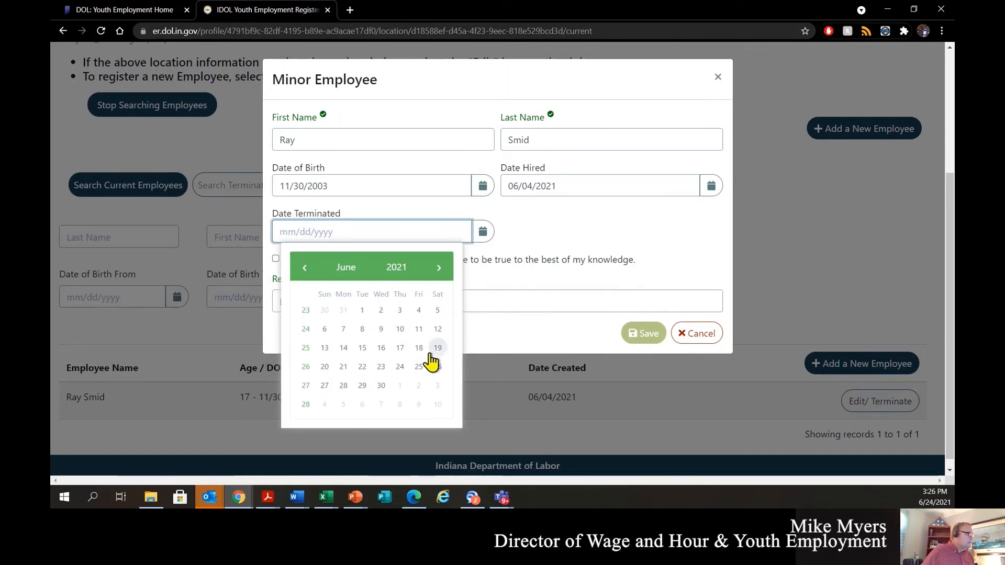
mouse_move(419, 376)
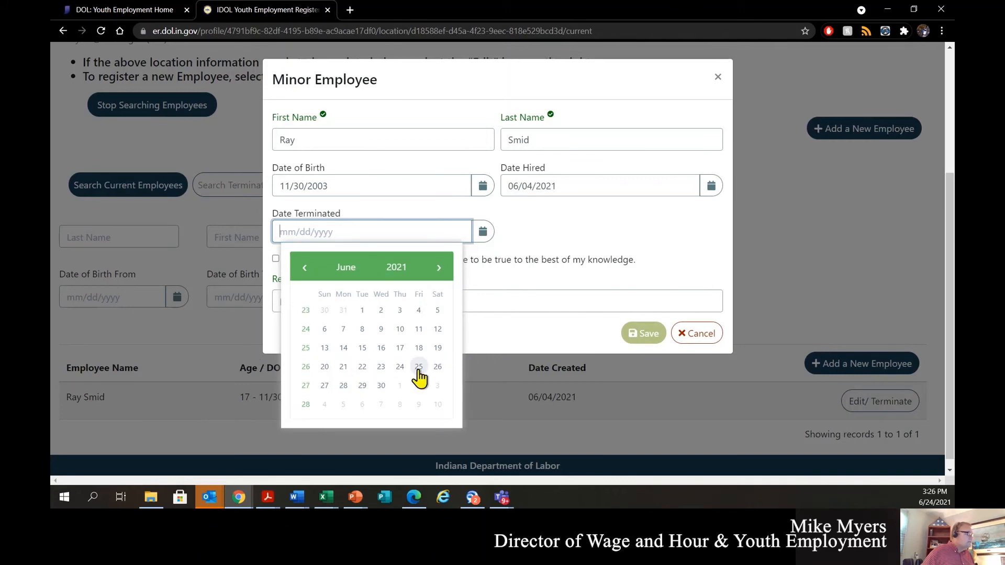
mouse_move(380, 370)
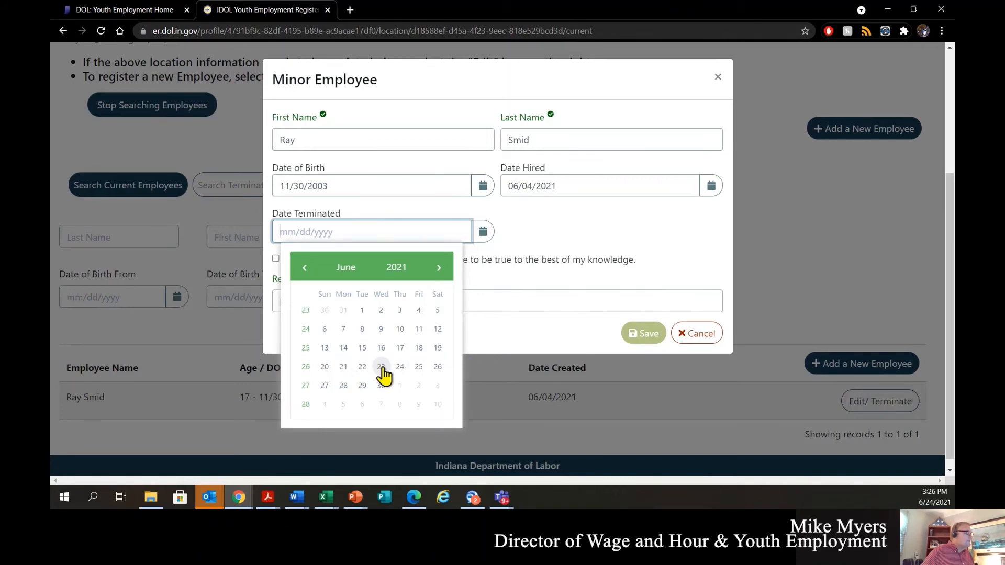
left_click(381, 367)
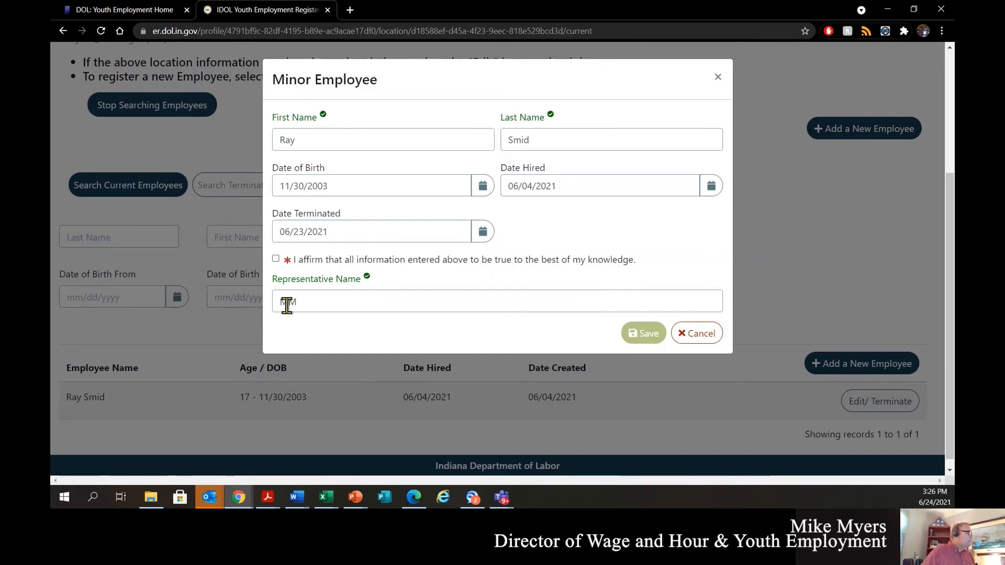
left_click(276, 259)
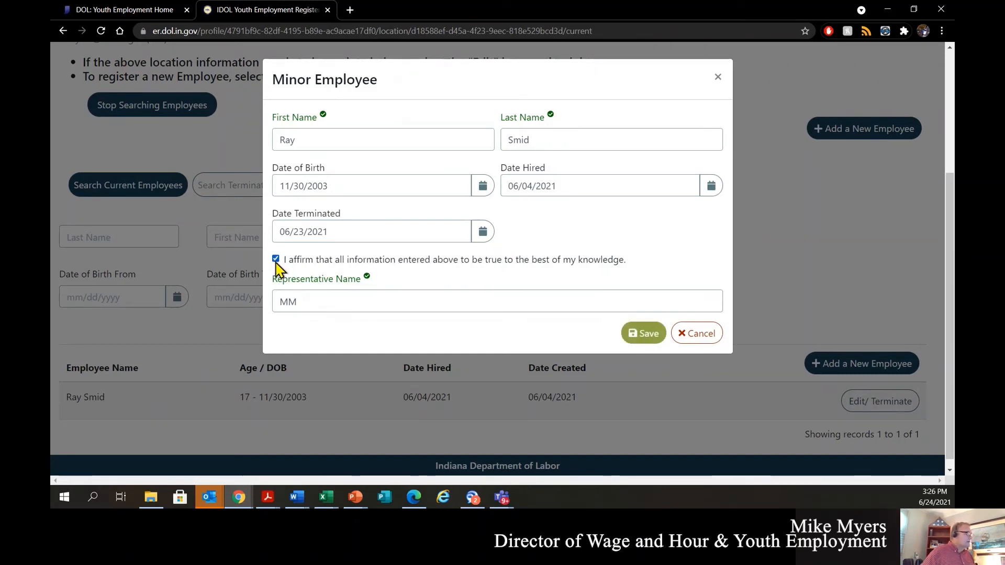
left_click(496, 302)
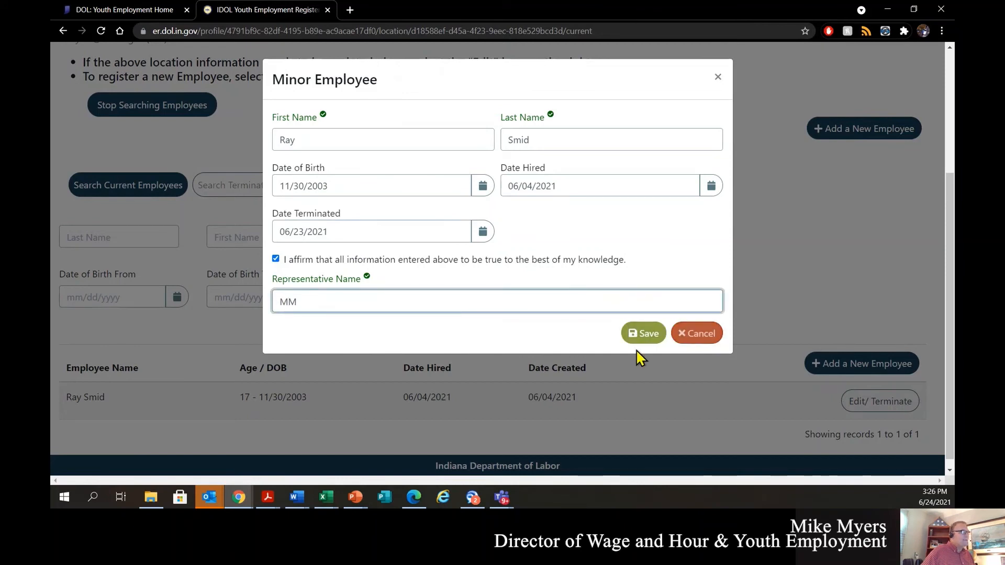
left_click(642, 333)
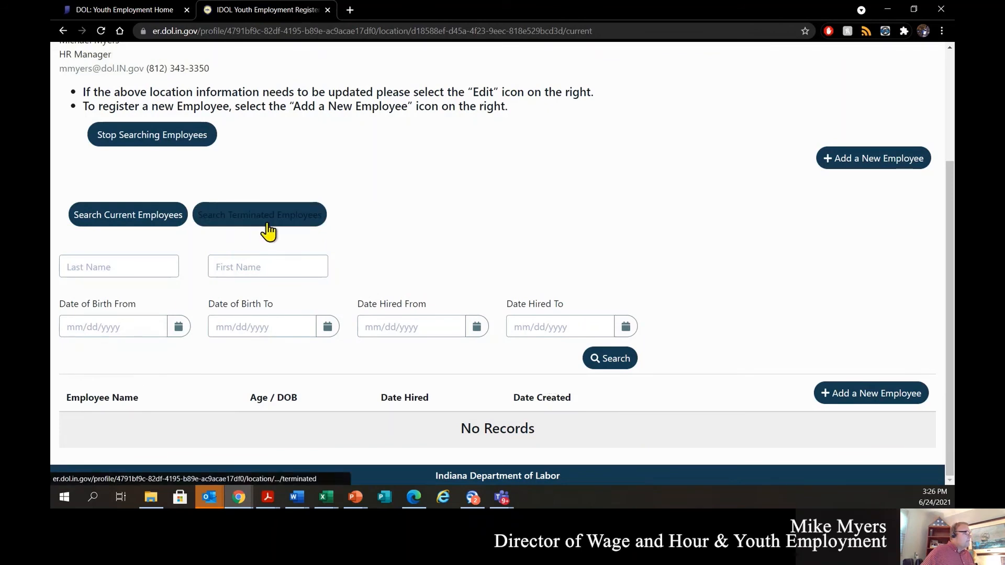
- List terminated employees, showing the minor terminated 06/23/2021 and one other
left_click(258, 214)
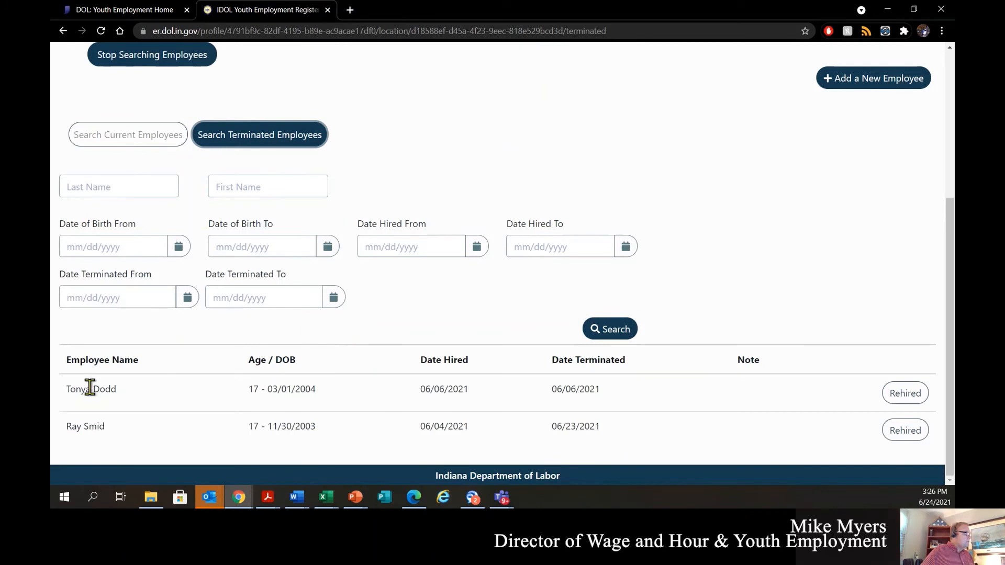
mouse_move(139, 406)
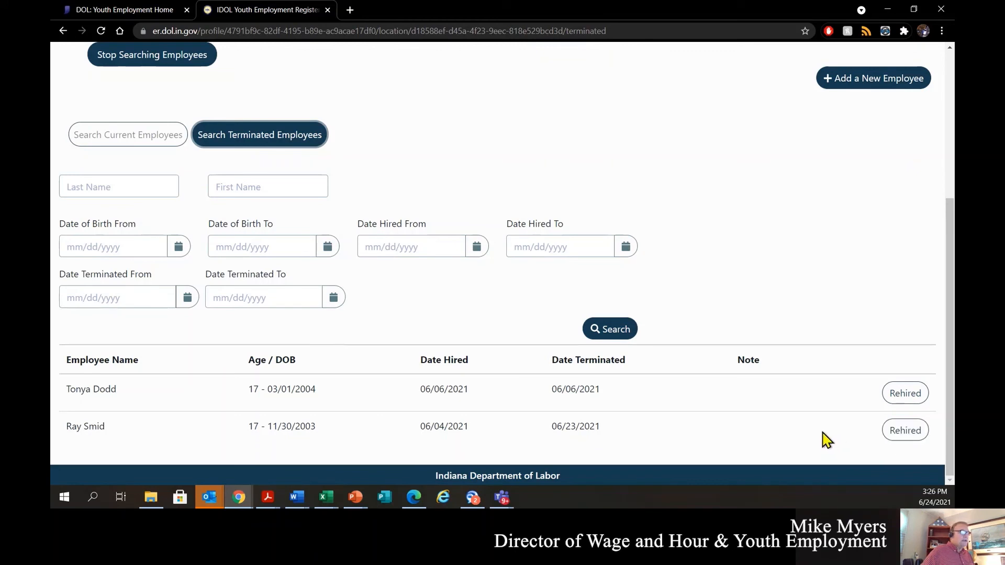
mouse_move(919, 433)
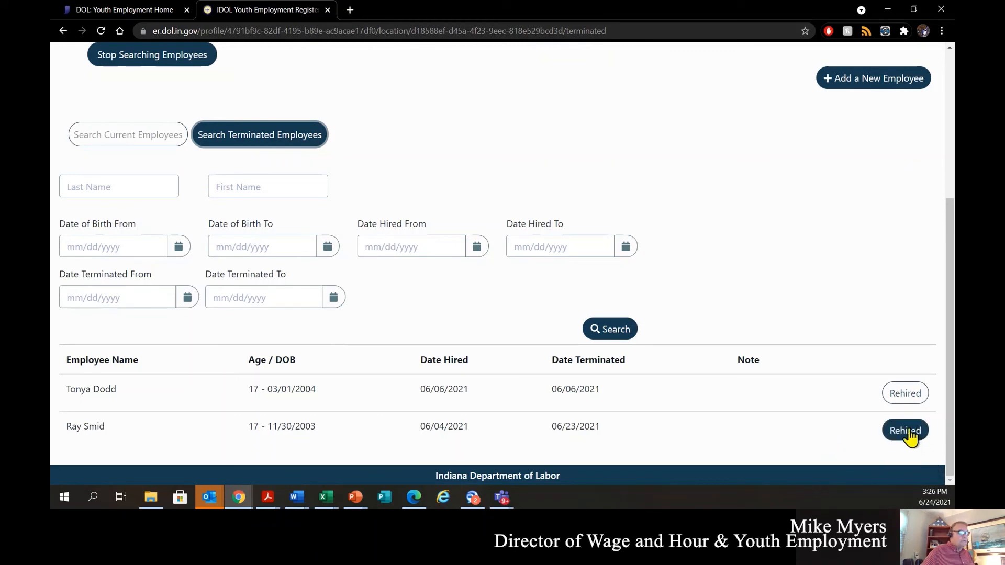
- Rehire the terminated minor with Date Hired 06/24/2021, affirm the information, and save
left_click(904, 430)
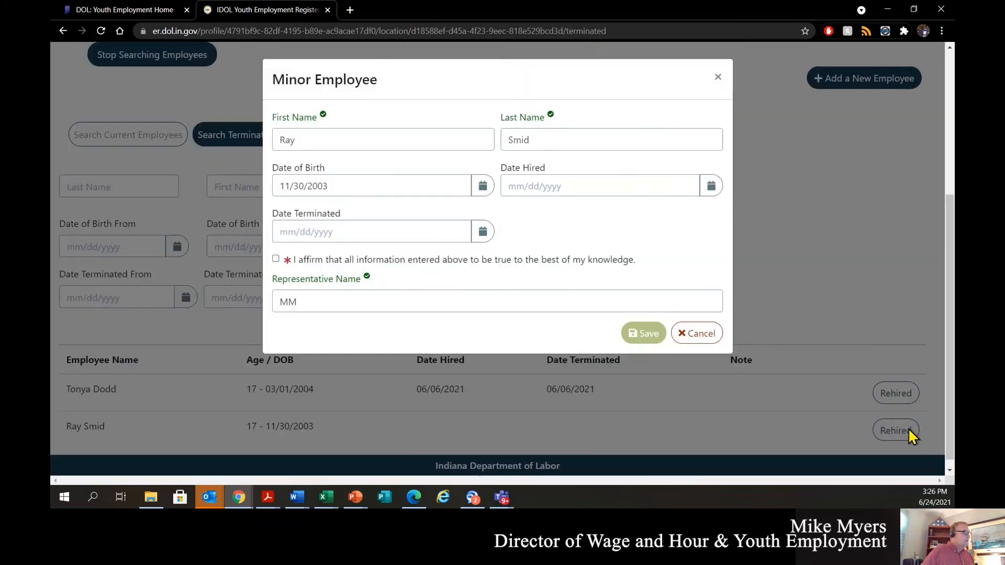
mouse_move(582, 83)
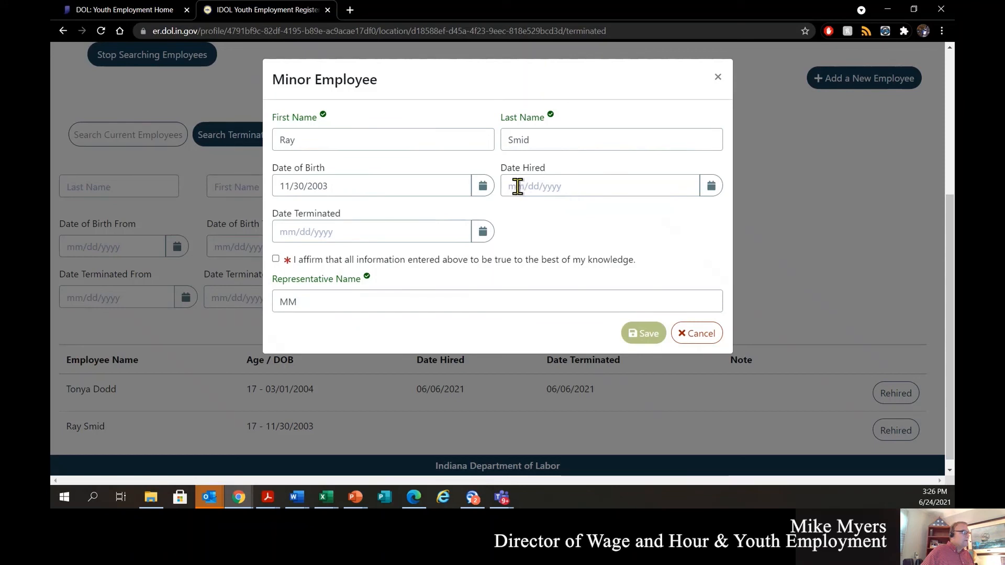
left_click(599, 186)
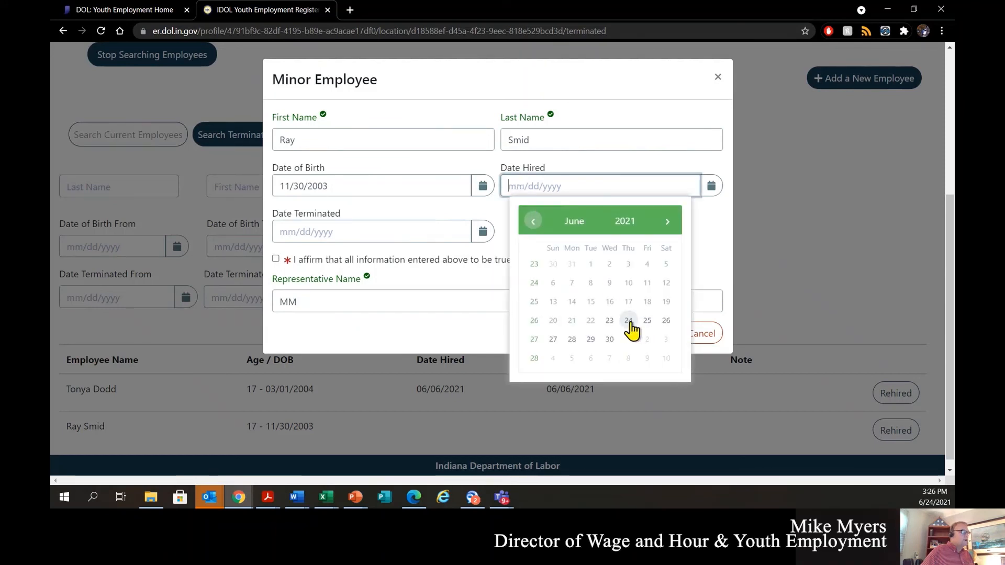
left_click(628, 320)
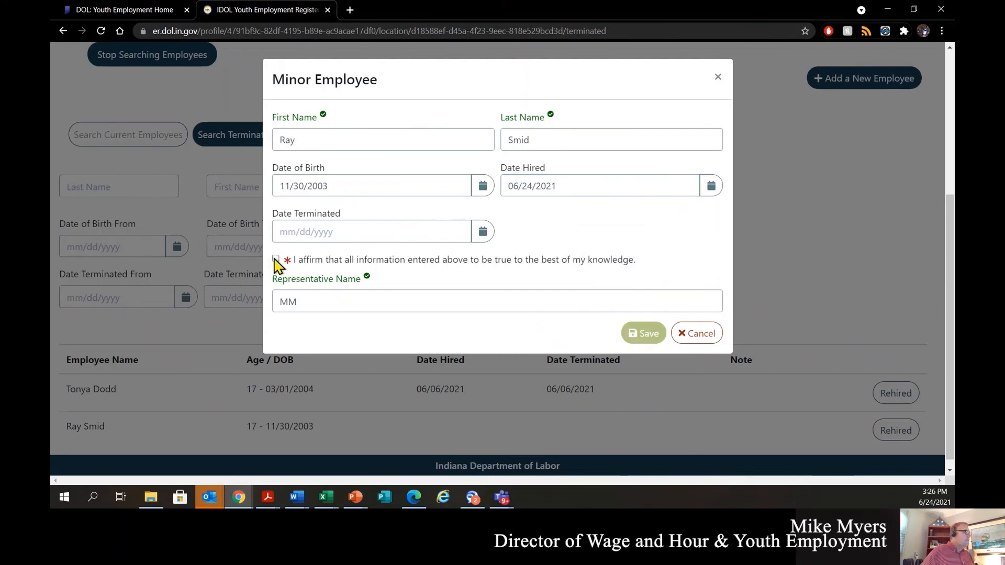
left_click(275, 258)
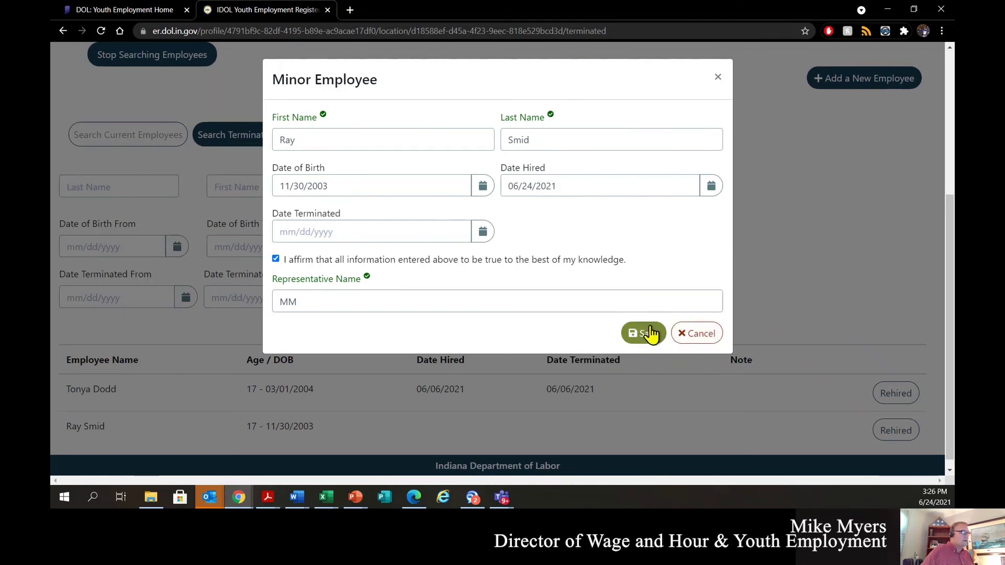
left_click(643, 333)
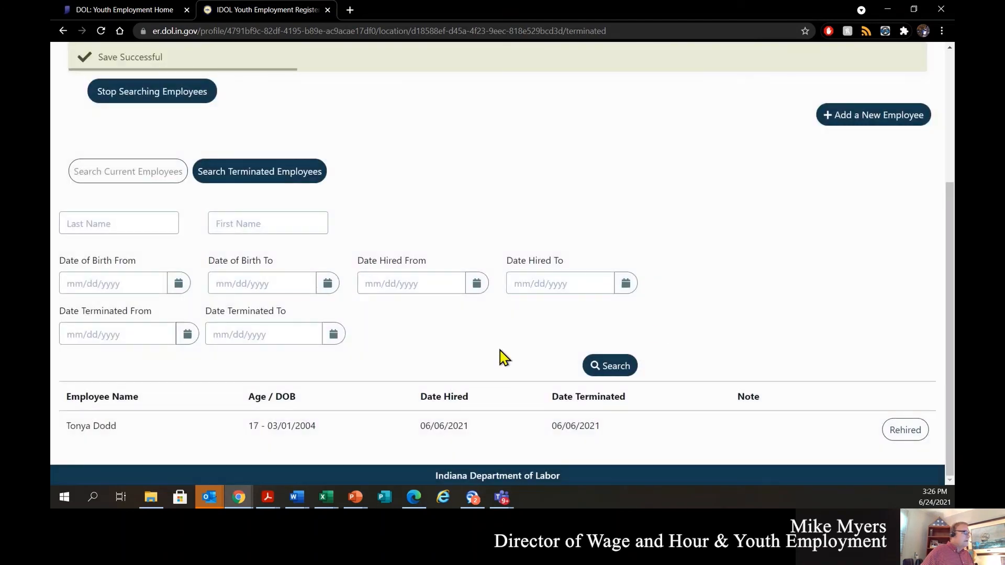
mouse_move(673, 455)
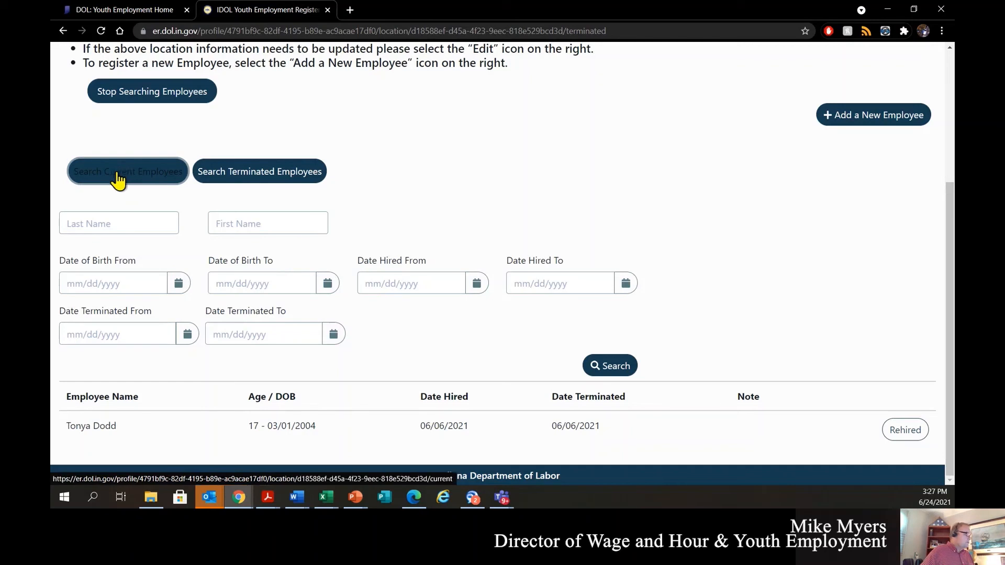
- List current employees to confirm the rehired minor appears with hire date 06/24/2021
left_click(127, 172)
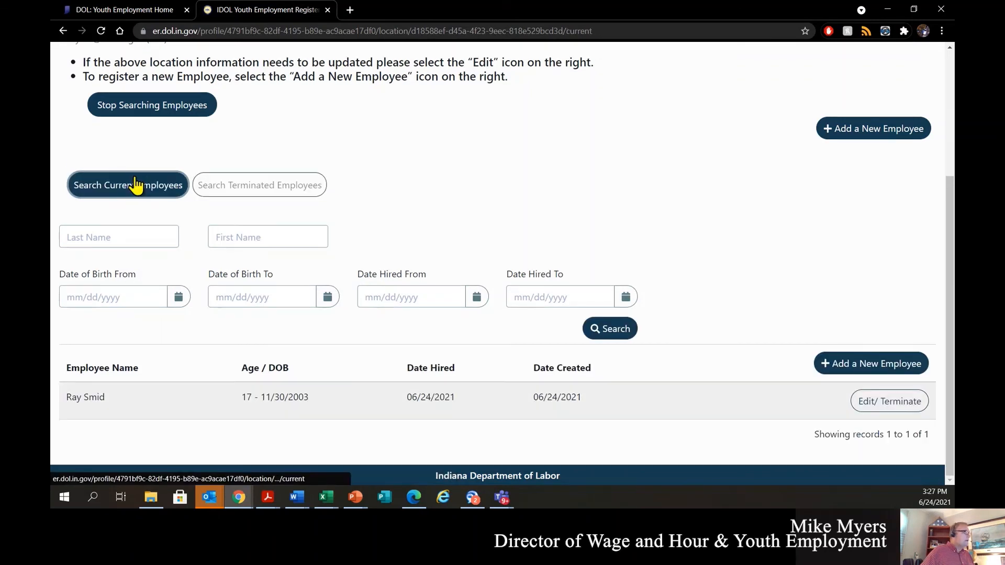
mouse_move(895, 412)
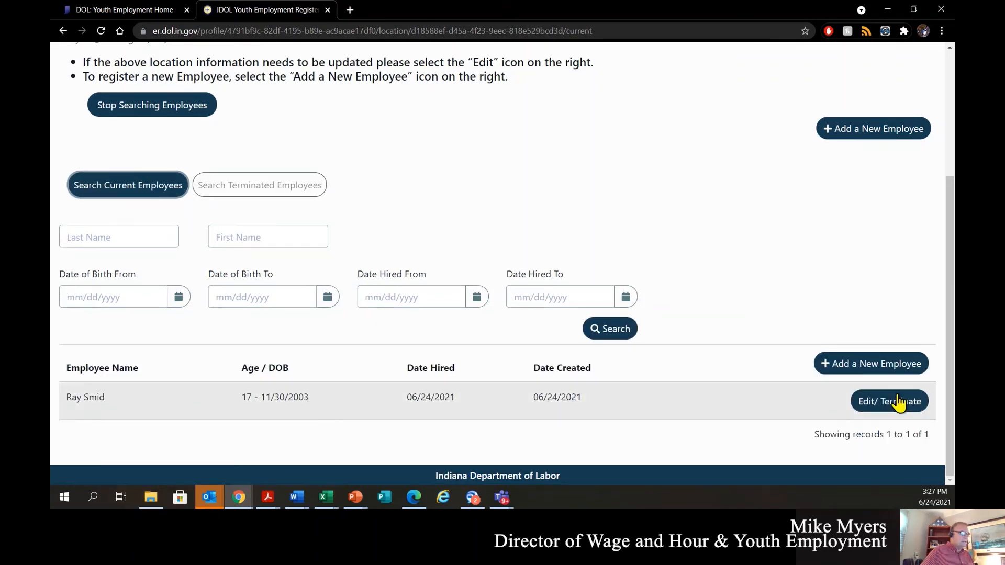
mouse_move(224, 418)
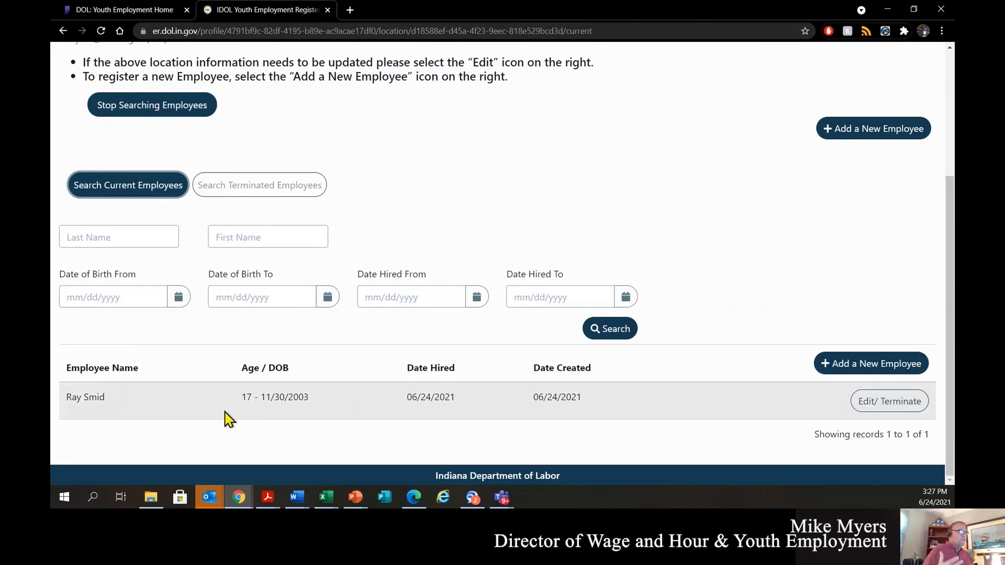